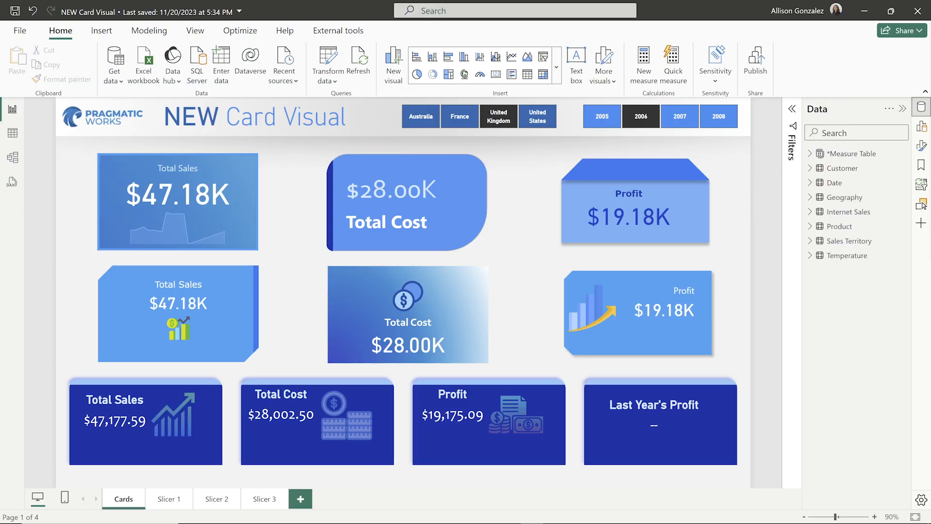
pyautogui.moveTo(820, 378)
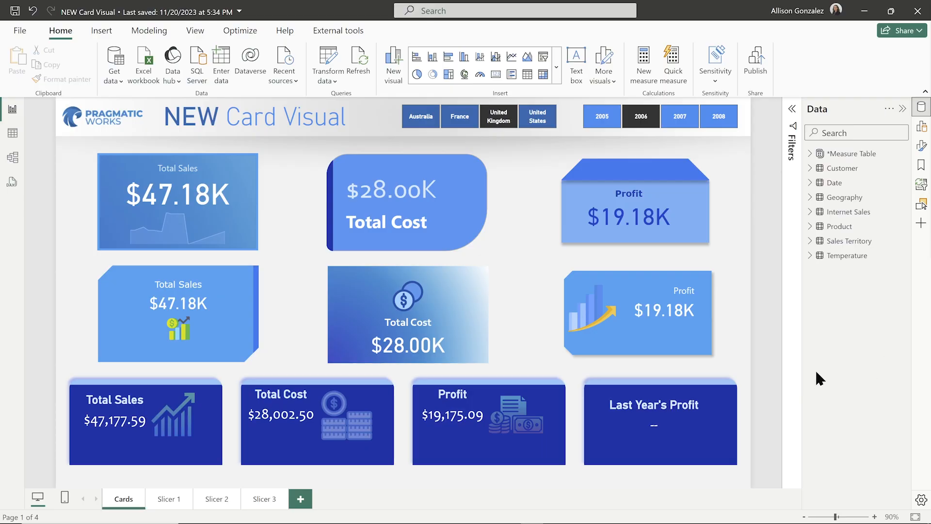
pyautogui.moveTo(597, 59)
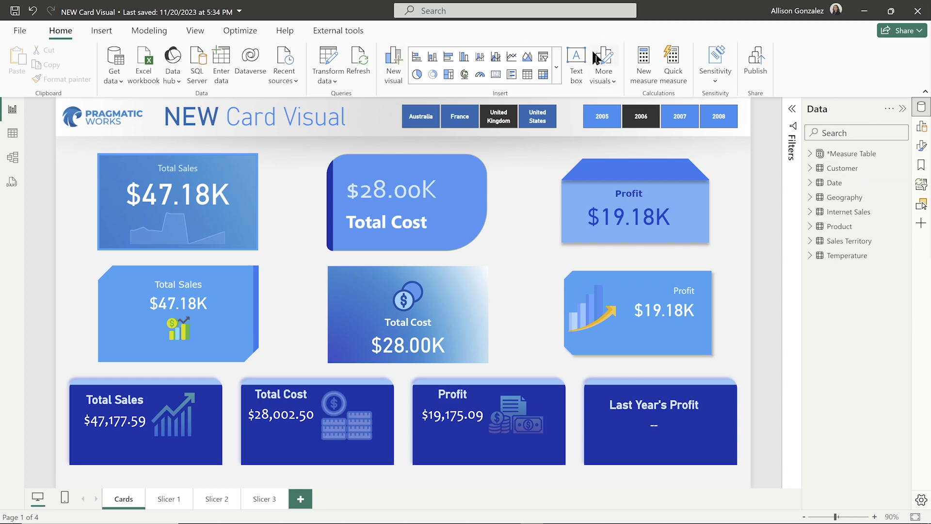
pyautogui.moveTo(559, 43)
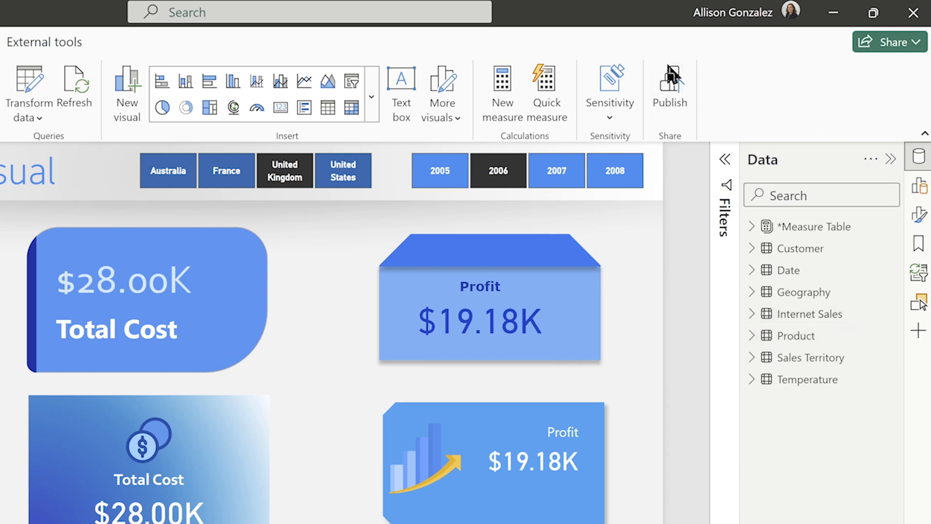
pyautogui.moveTo(258, 131)
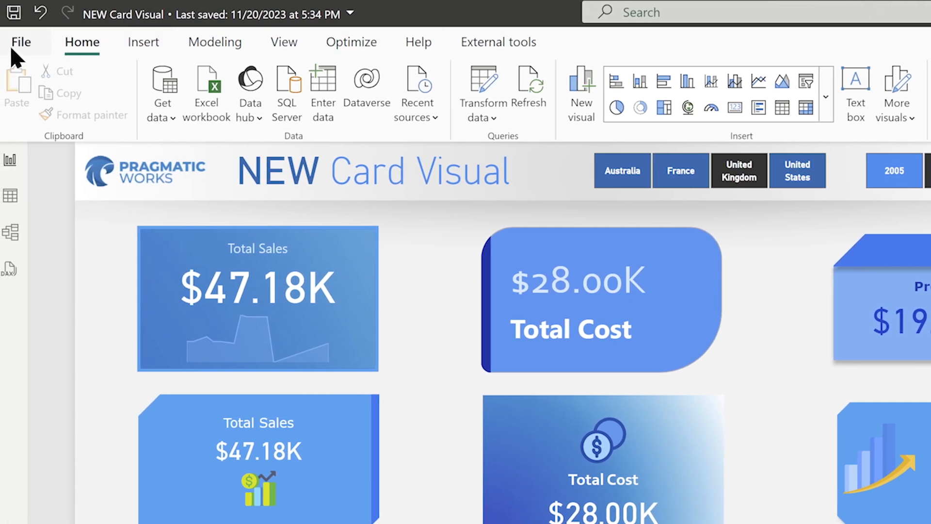
# Confirm On-object interaction is enabled under Preview features in Options and return to the report
pyautogui.click(20, 42)
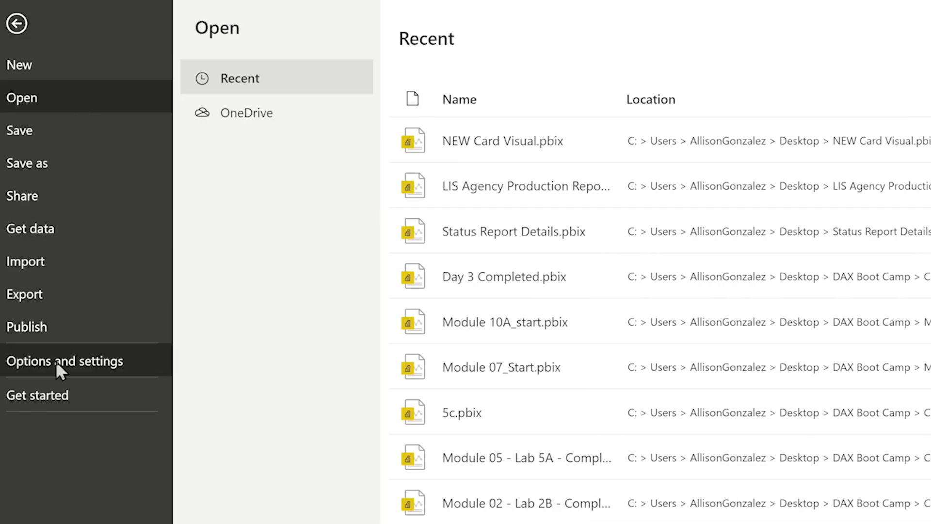
pyautogui.click(64, 361)
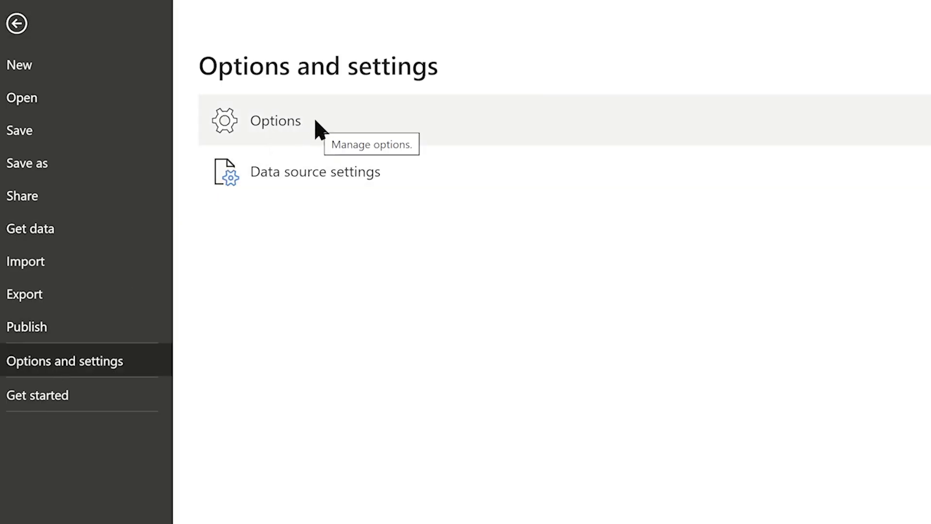
pyautogui.click(17, 25)
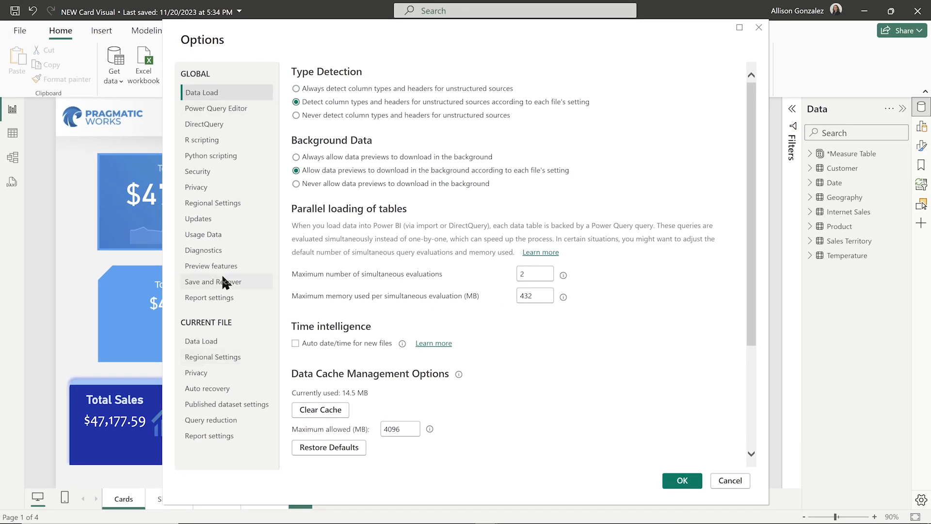
pyautogui.moveTo(215, 295)
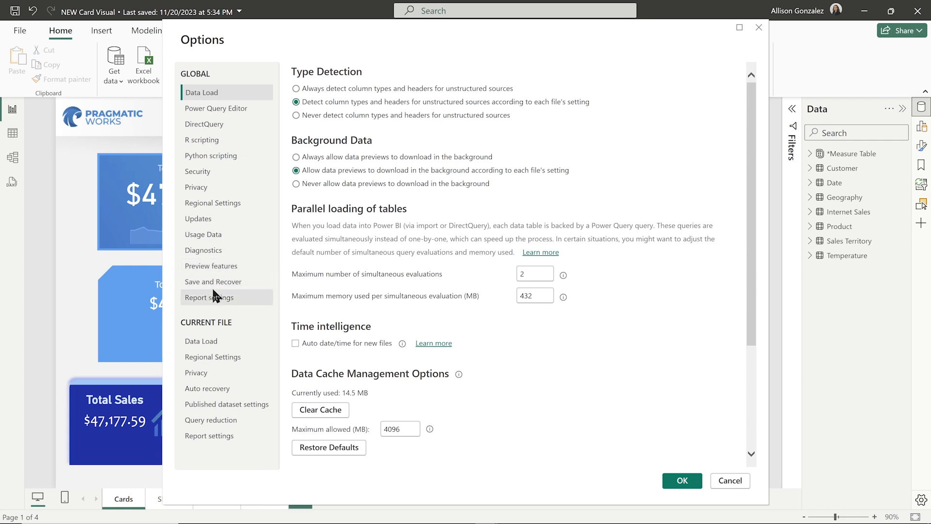
pyautogui.click(212, 266)
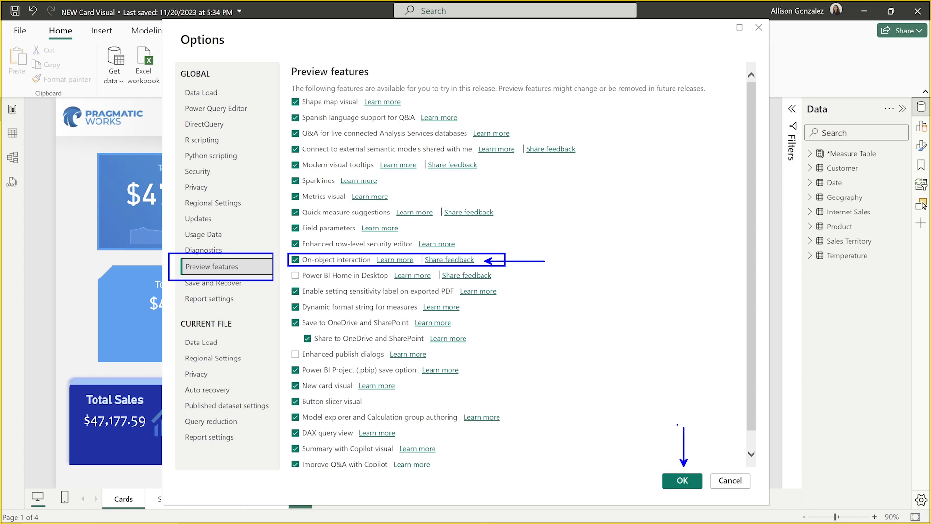
pyautogui.click(683, 480)
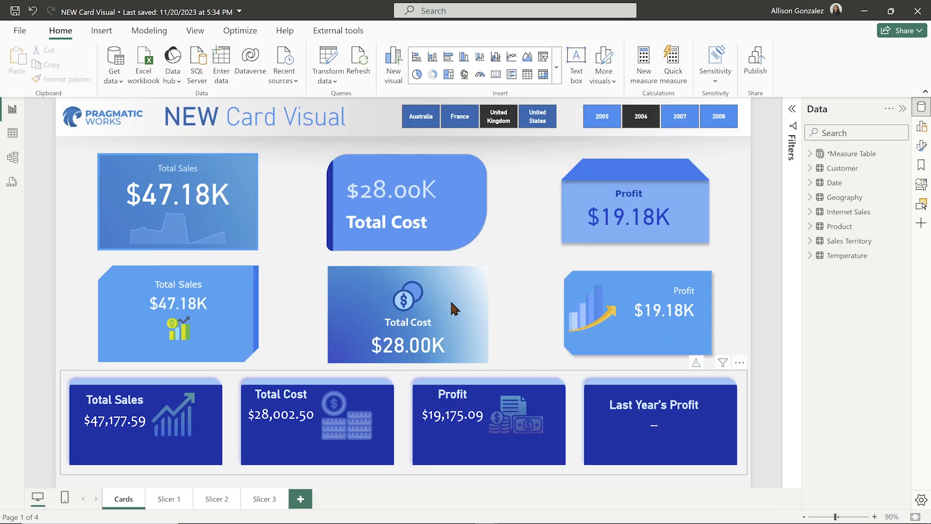
pyautogui.moveTo(795, 263)
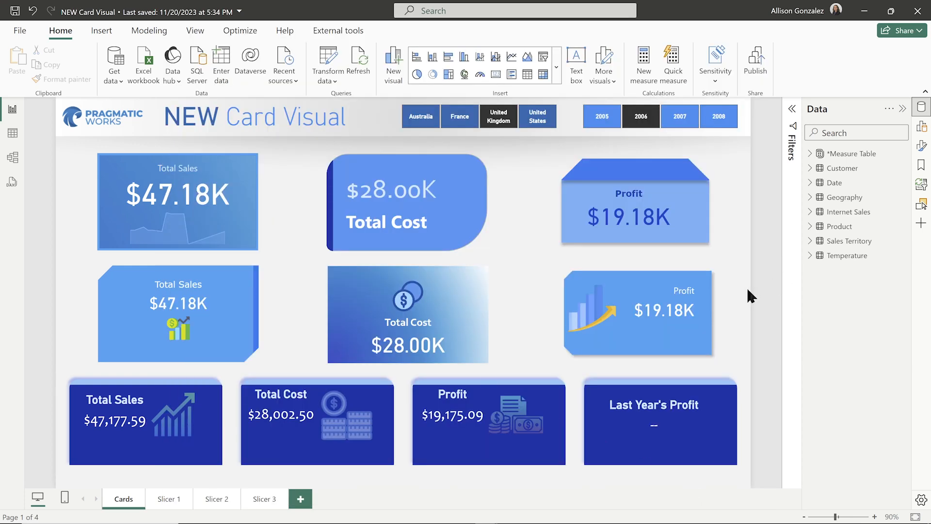
pyautogui.moveTo(774, 315)
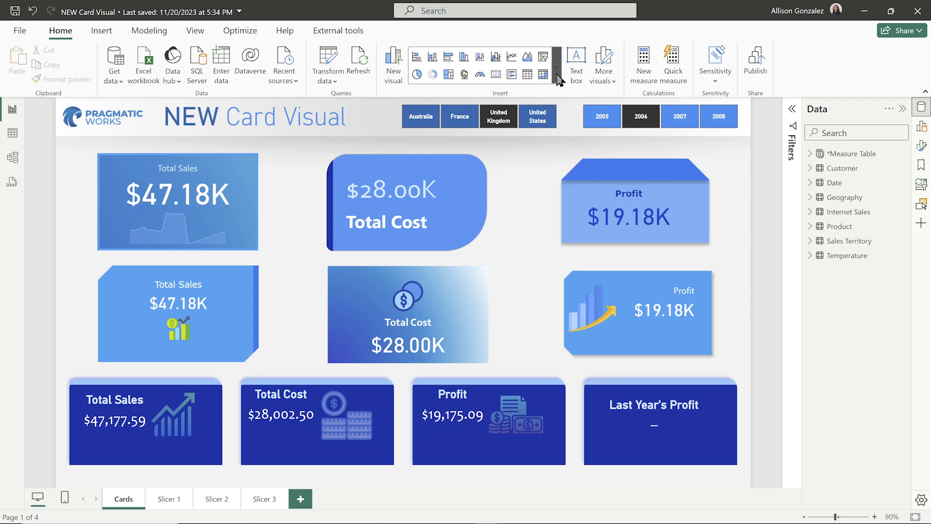
pyautogui.click(556, 66)
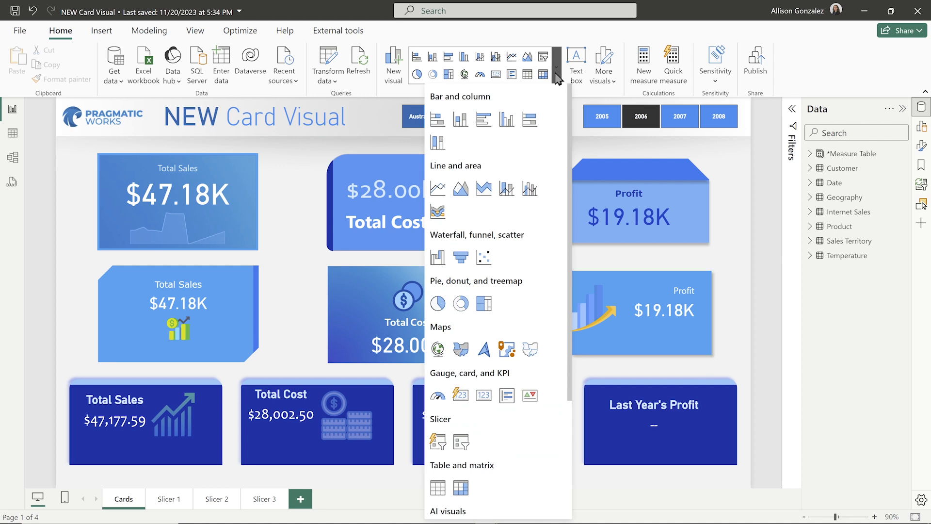
pyautogui.moveTo(560, 83)
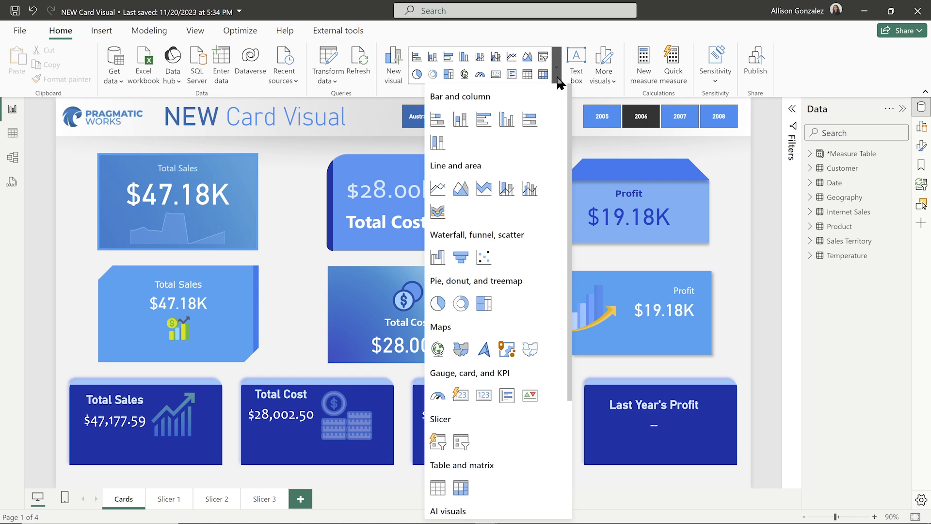
pyautogui.moveTo(529, 119)
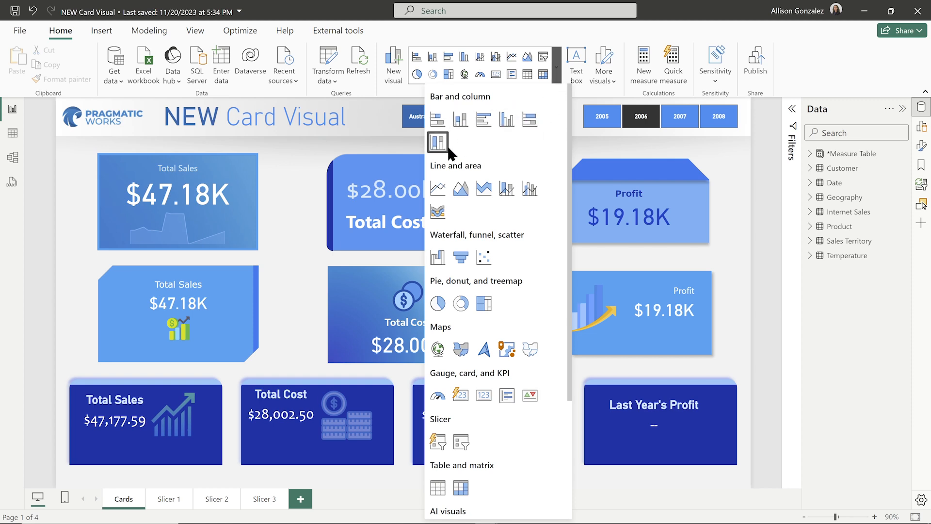
pyautogui.moveTo(537, 257)
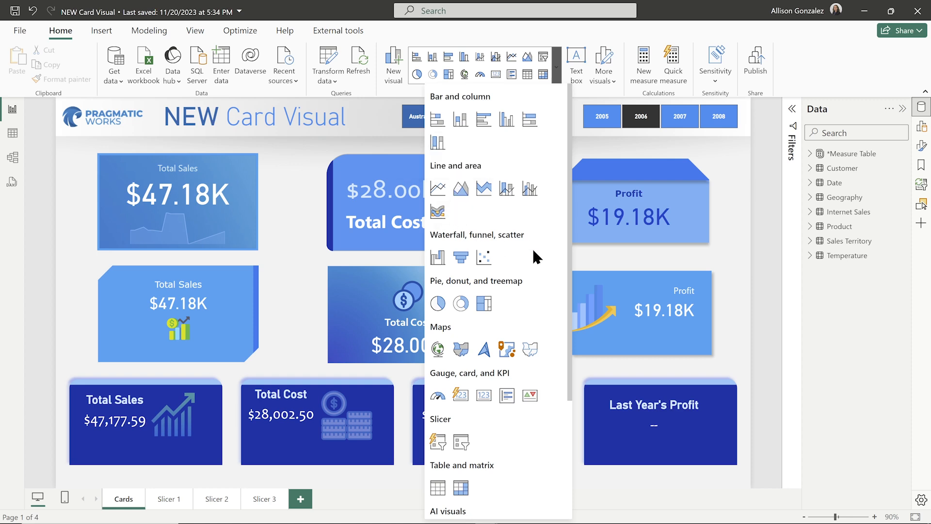
pyautogui.moveTo(531, 297)
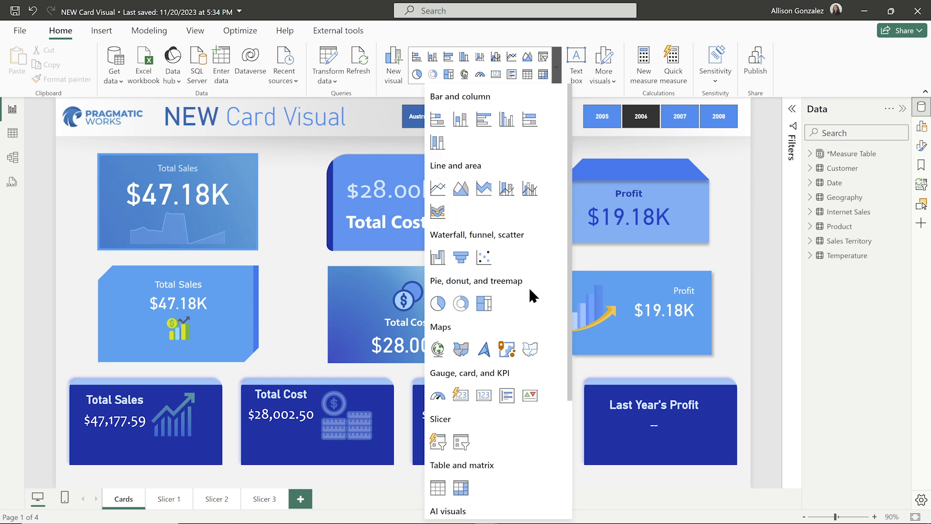
pyautogui.scroll(-3)
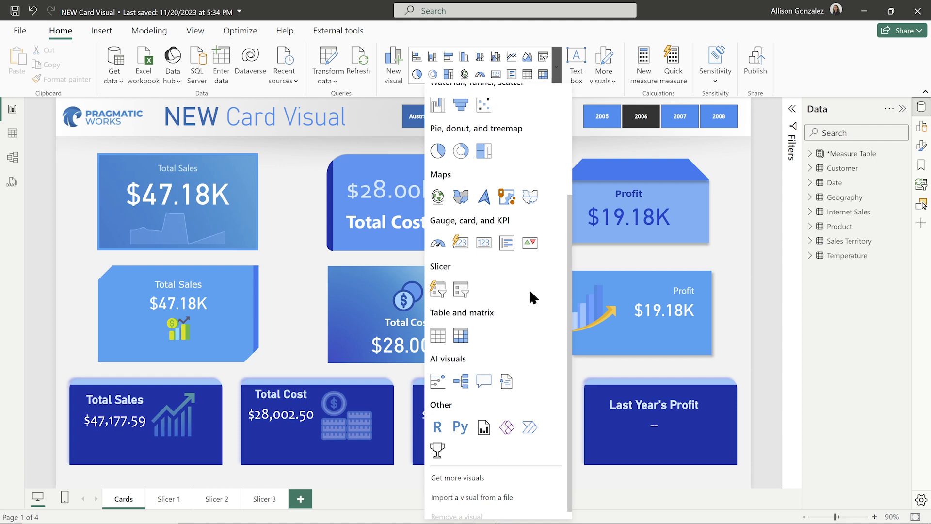
pyautogui.moveTo(532, 287)
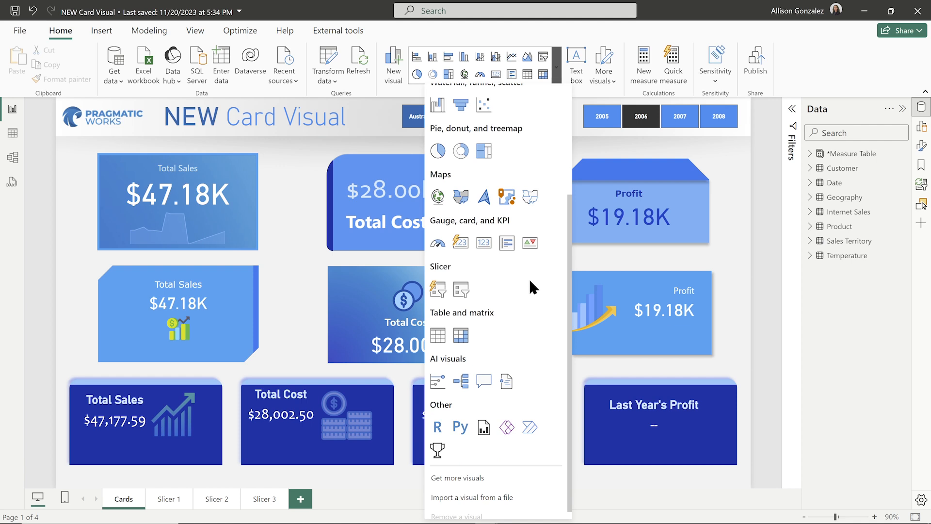
pyautogui.moveTo(538, 321)
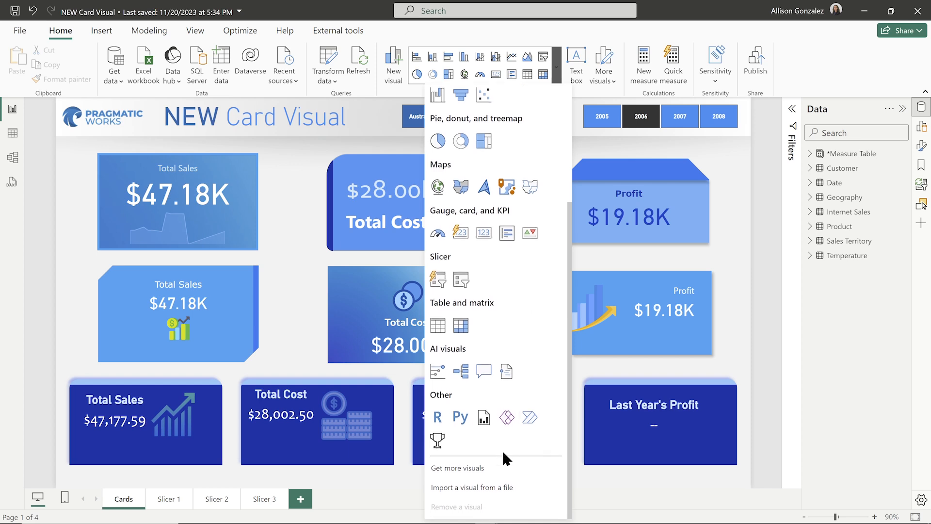
pyautogui.moveTo(474, 471)
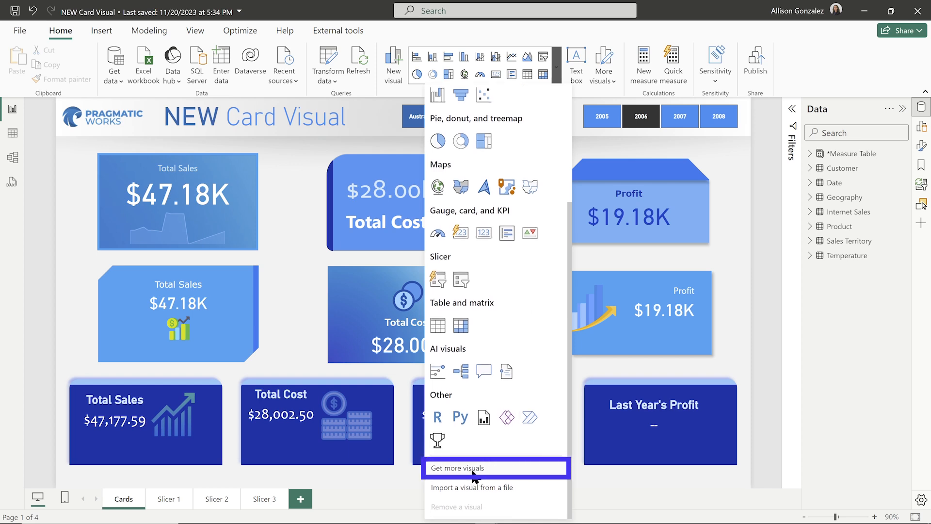
pyautogui.moveTo(507, 469)
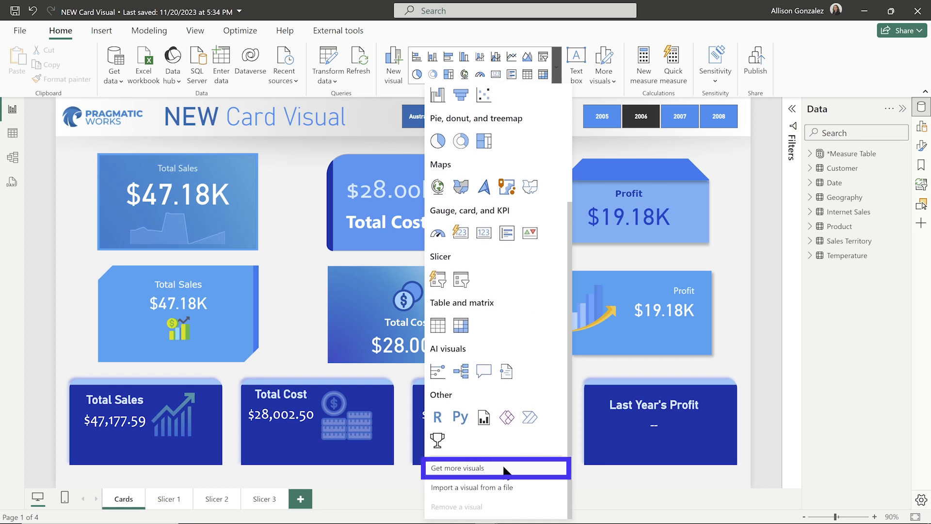
pyautogui.moveTo(484, 488)
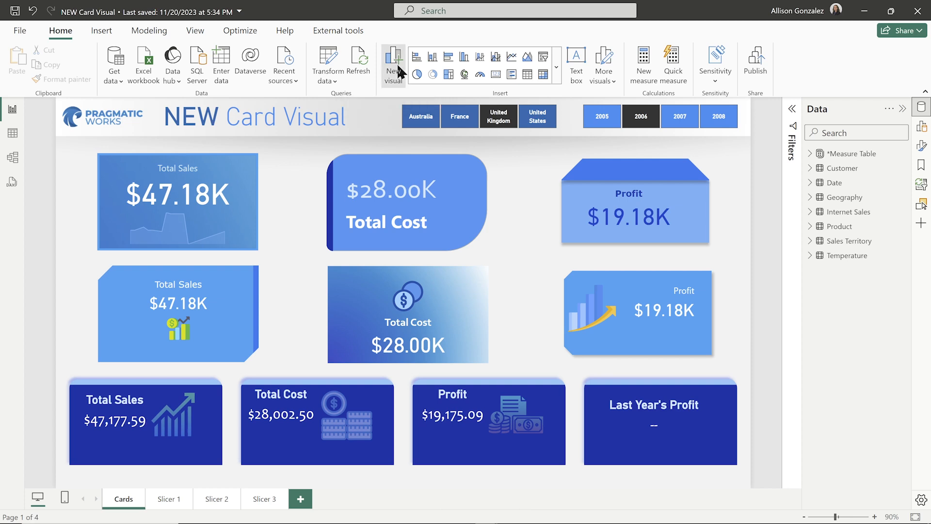
pyautogui.click(394, 66)
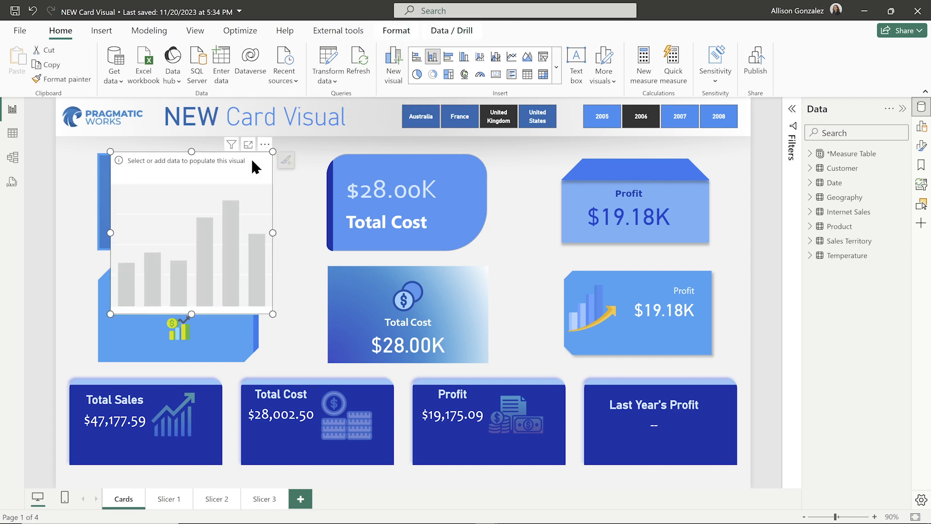
pyautogui.moveTo(210, 194)
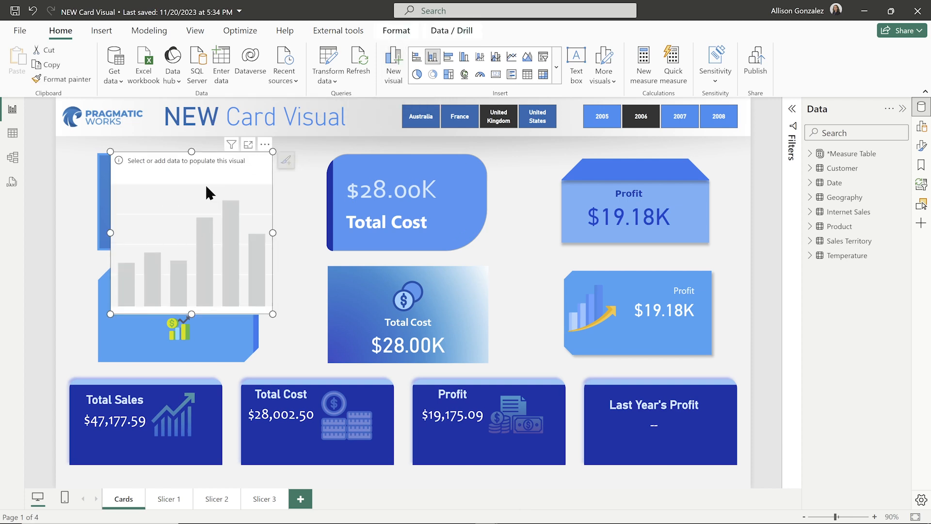
pyautogui.moveTo(262, 146)
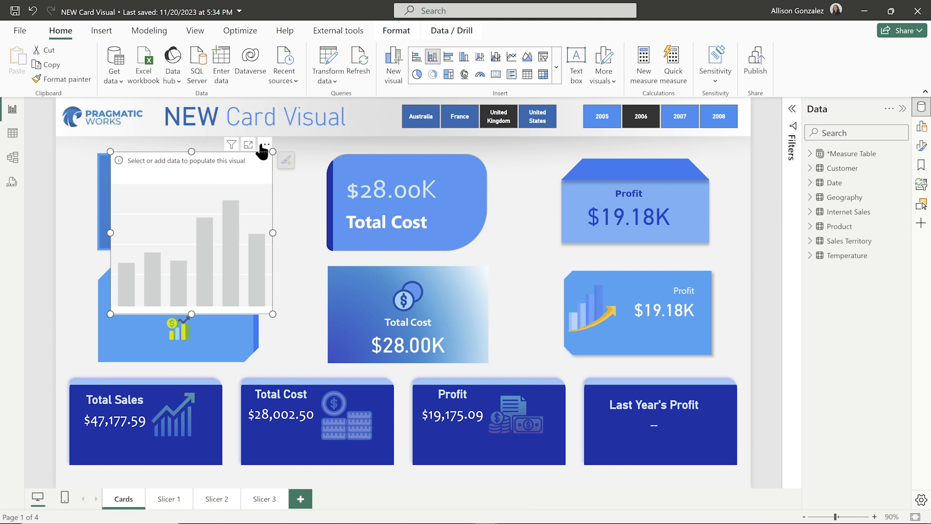
pyautogui.click(264, 144)
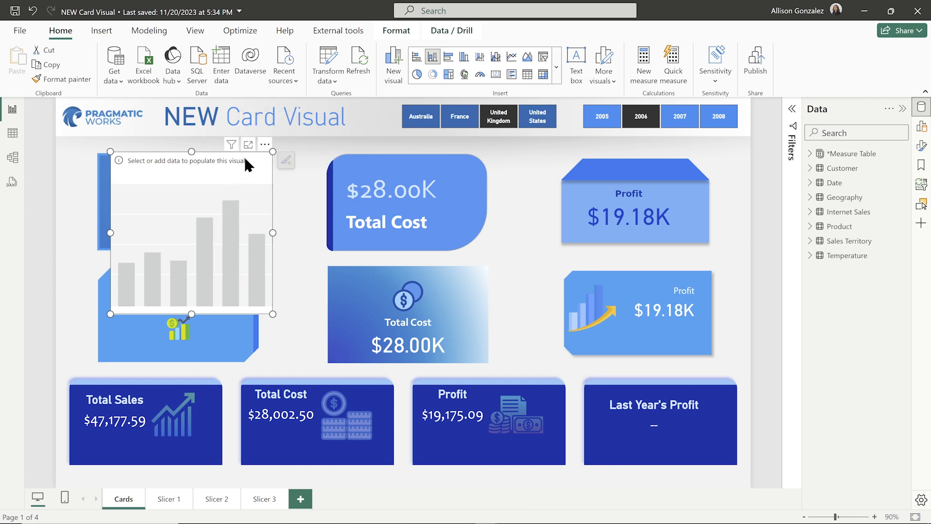
pyautogui.click(231, 143)
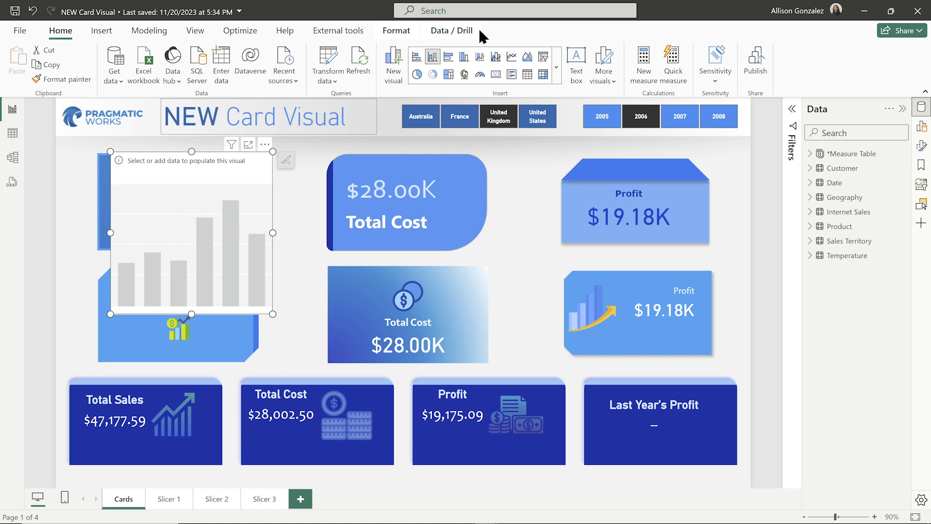
pyautogui.moveTo(393, 66)
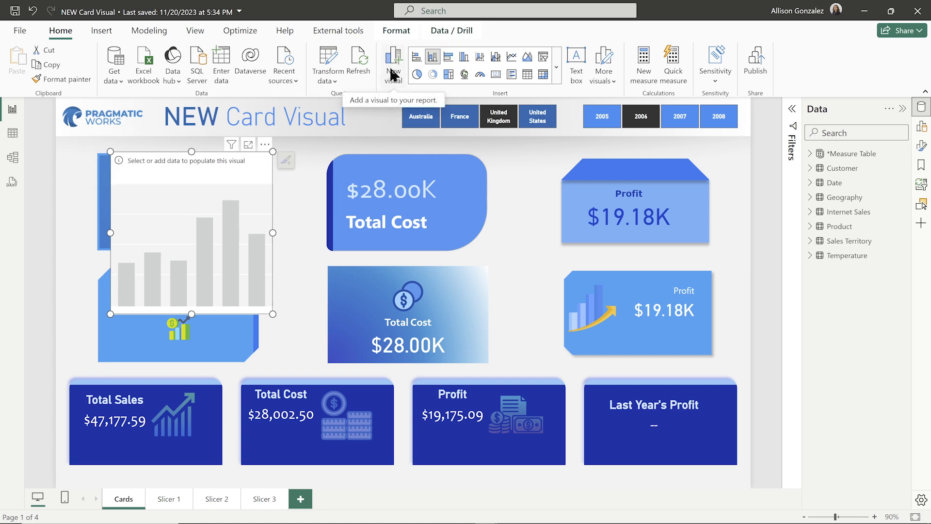
pyautogui.moveTo(398, 81)
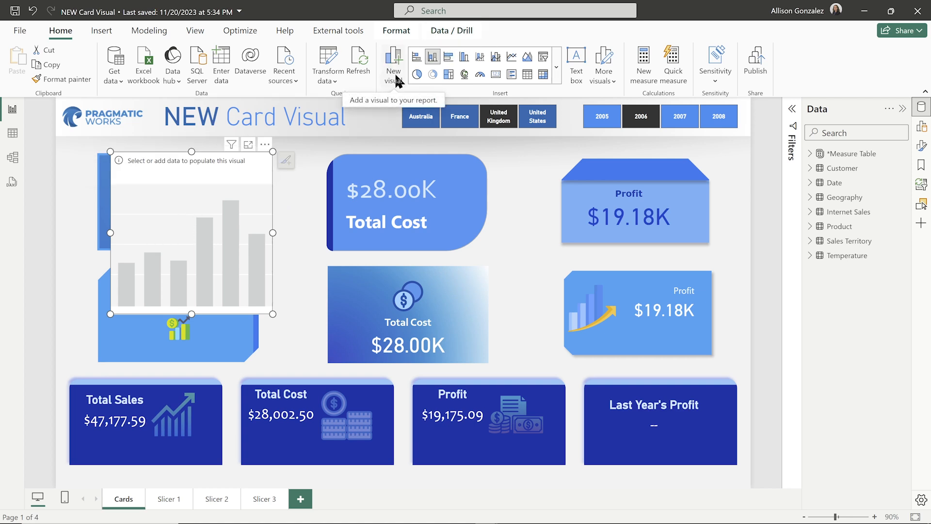
pyautogui.moveTo(442, 60)
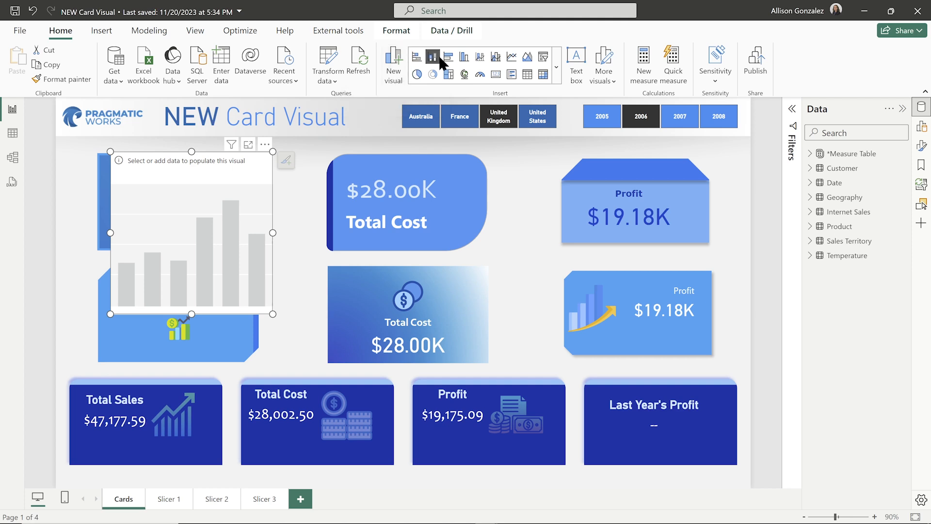
pyautogui.moveTo(433, 57)
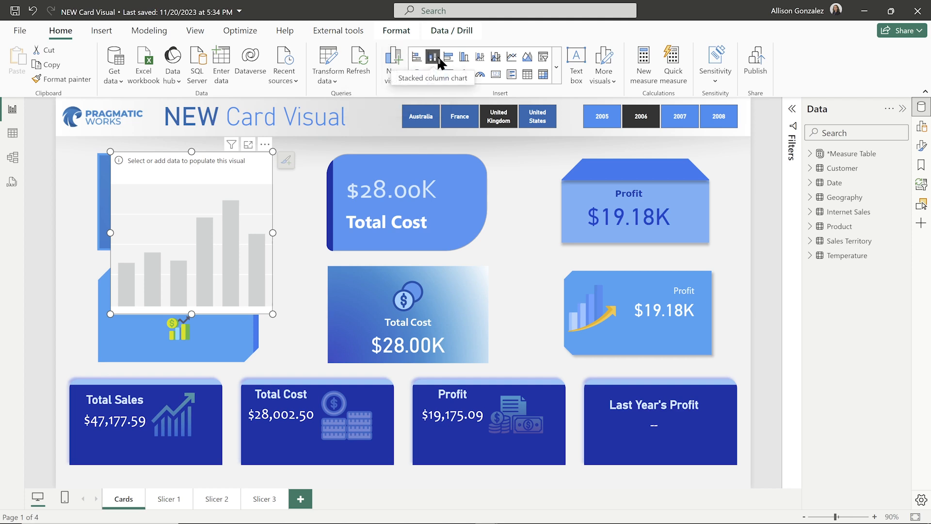
pyautogui.moveTo(417, 62)
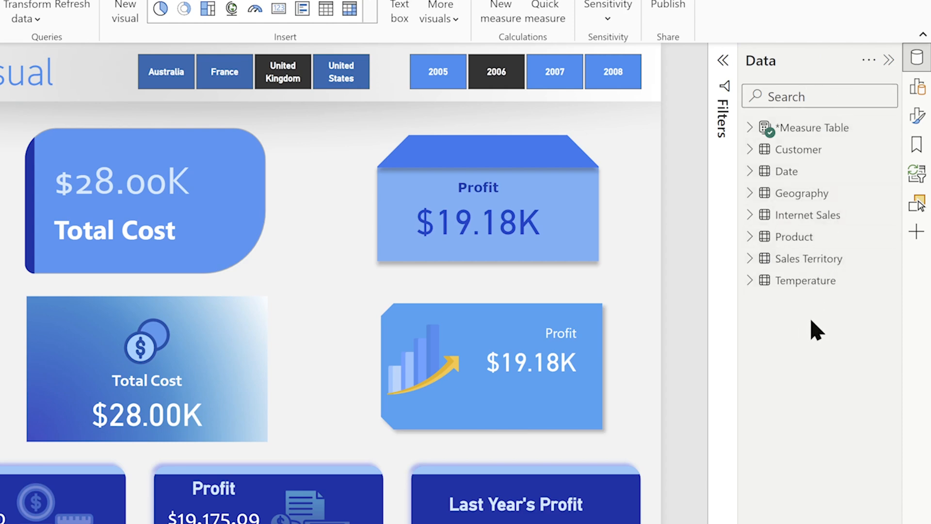
pyautogui.moveTo(919, 89)
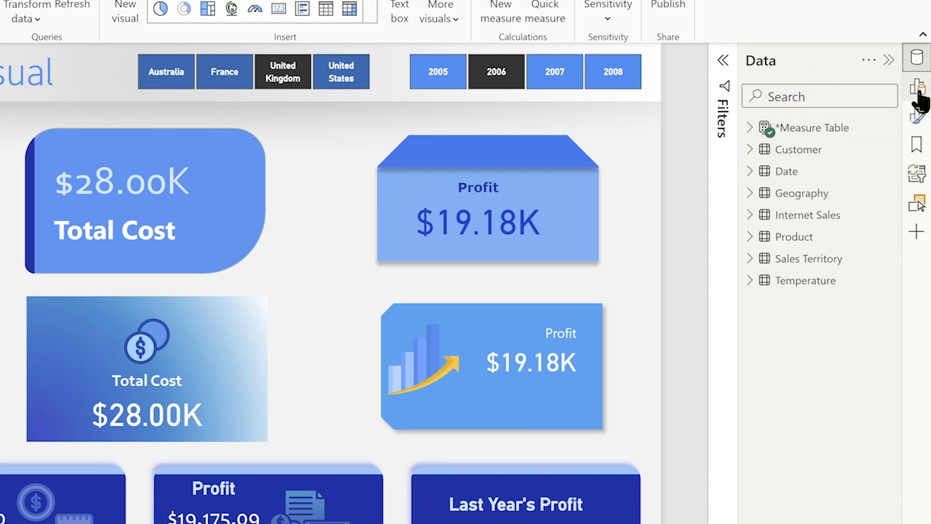
# Show the Build a visual and Format panes beside the Data fields list
pyautogui.click(920, 87)
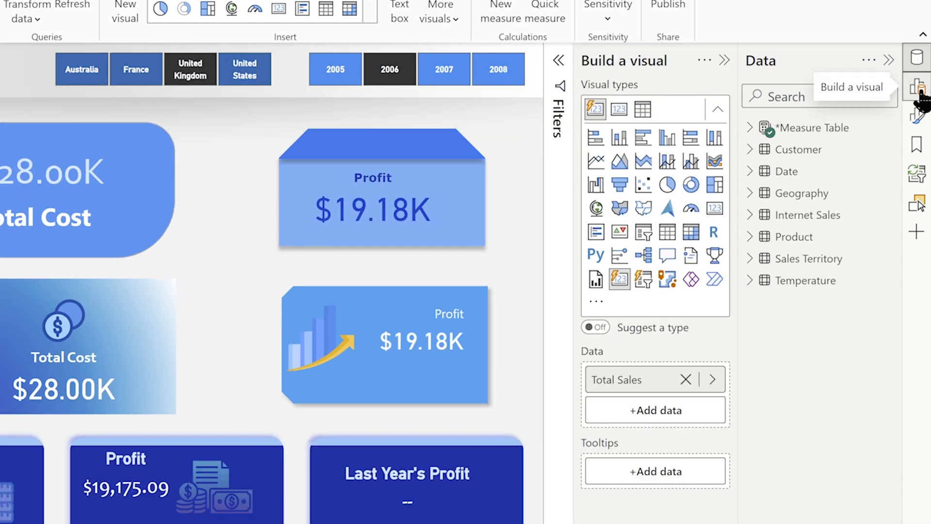
pyautogui.moveTo(826, 323)
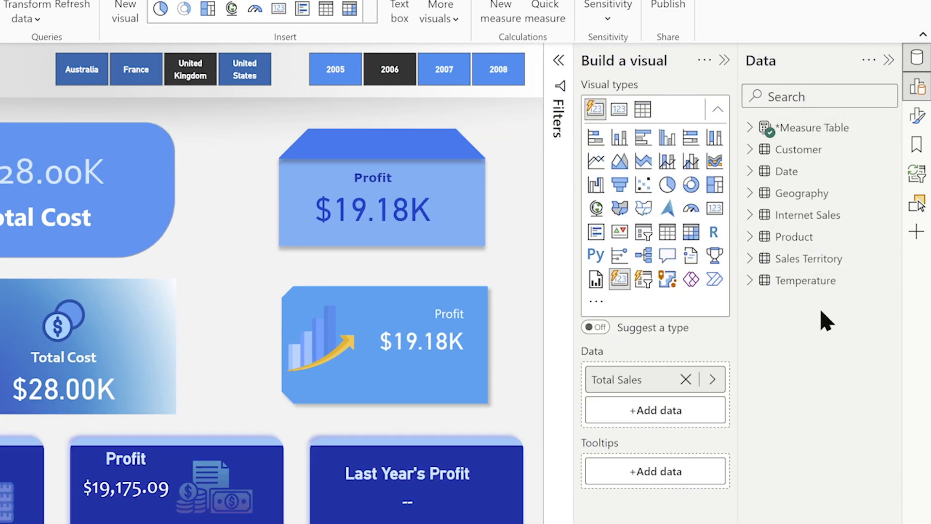
pyautogui.moveTo(842, 316)
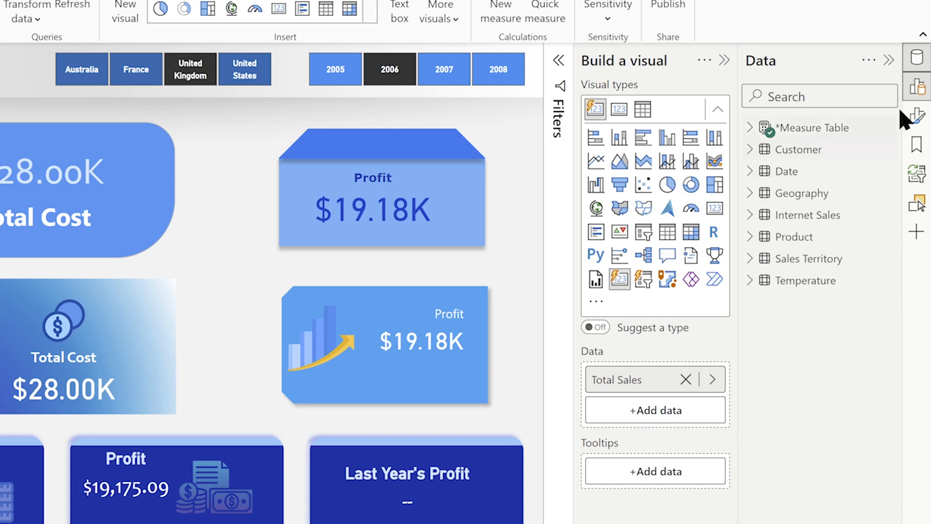
pyautogui.moveTo(830, 518)
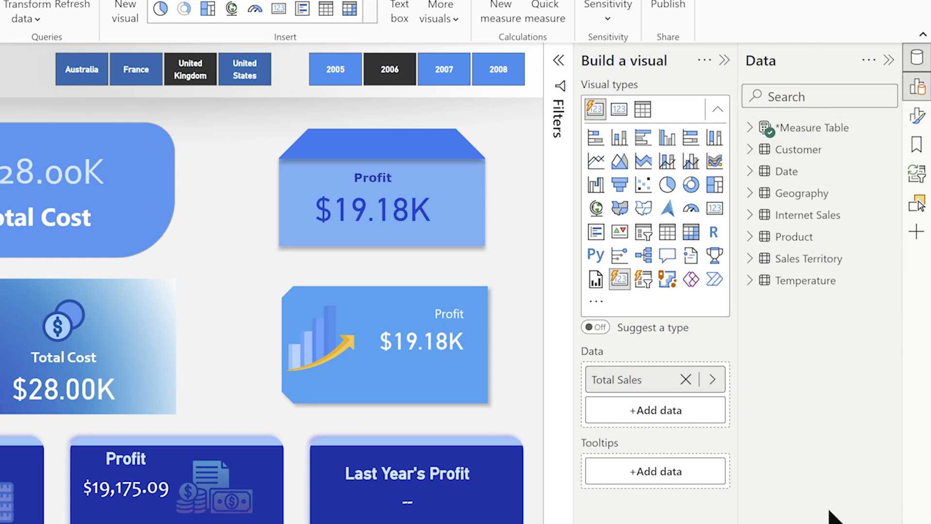
pyautogui.moveTo(606, 503)
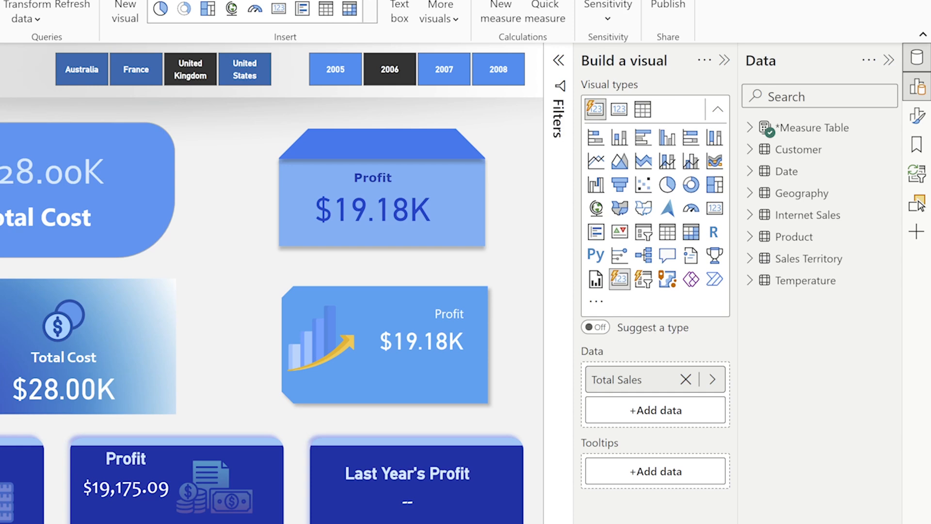
pyautogui.moveTo(921, 140)
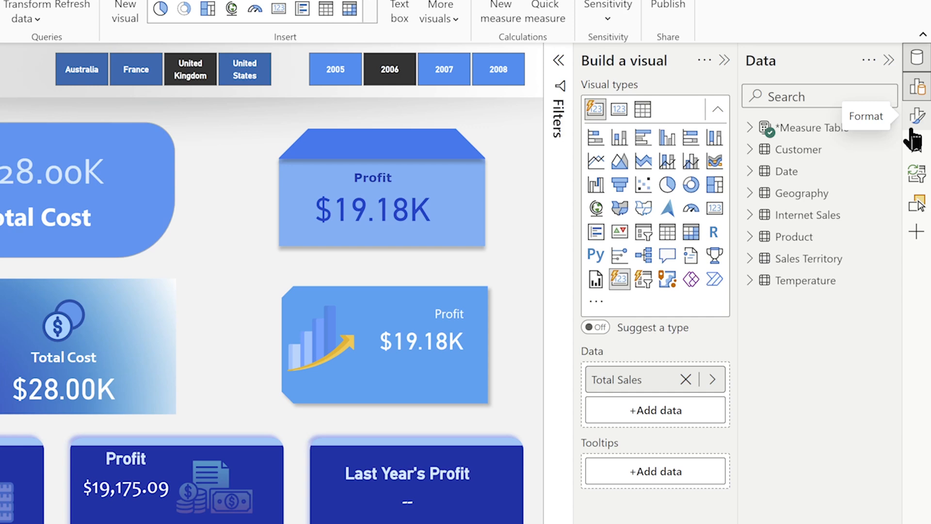
pyautogui.moveTo(860, 92)
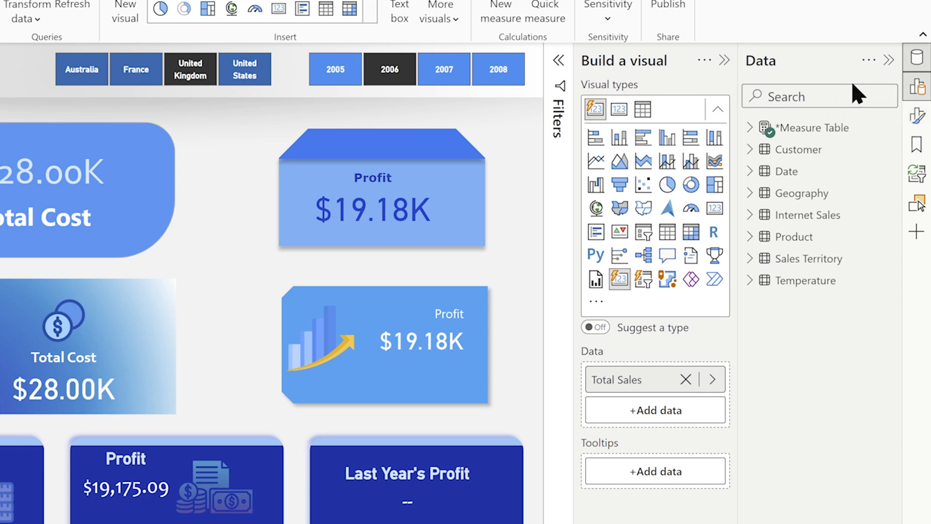
pyautogui.moveTo(685, 164)
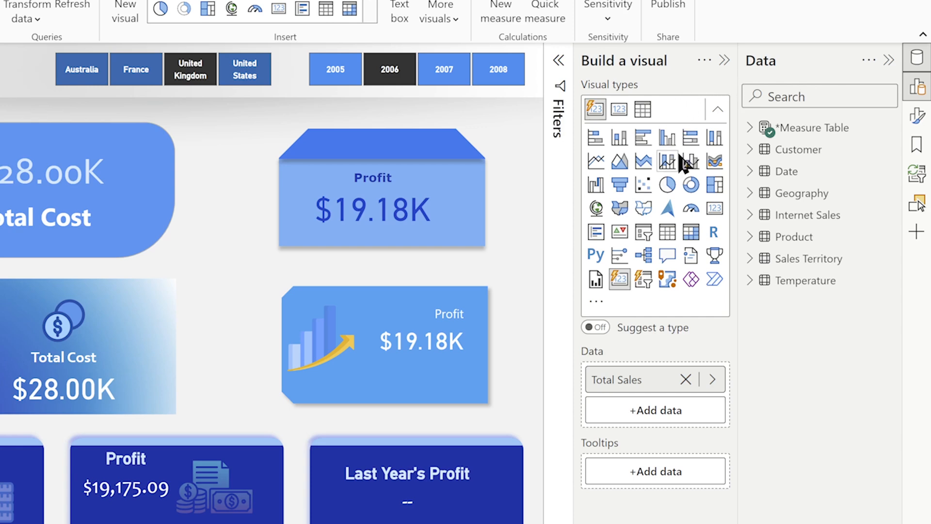
pyautogui.moveTo(653, 380)
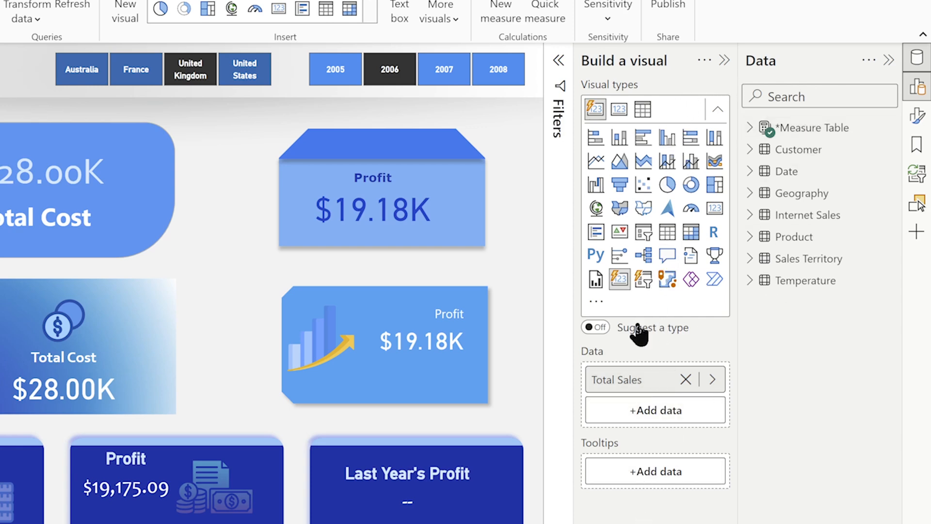
pyautogui.moveTo(648, 334)
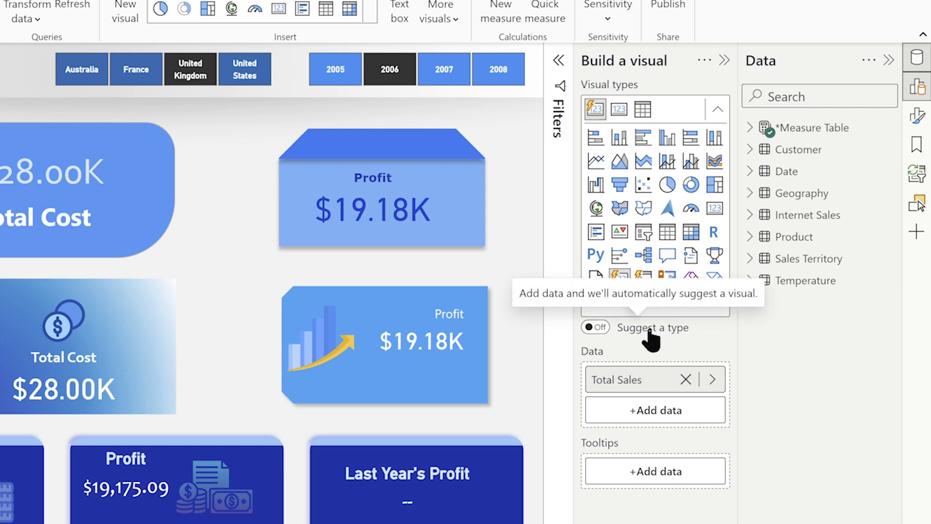
pyautogui.moveTo(667, 351)
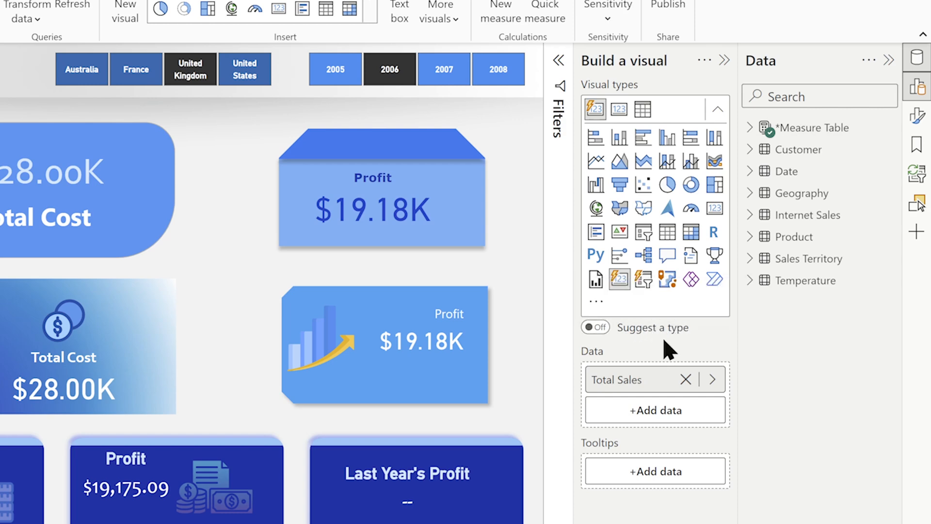
pyautogui.moveTo(647, 335)
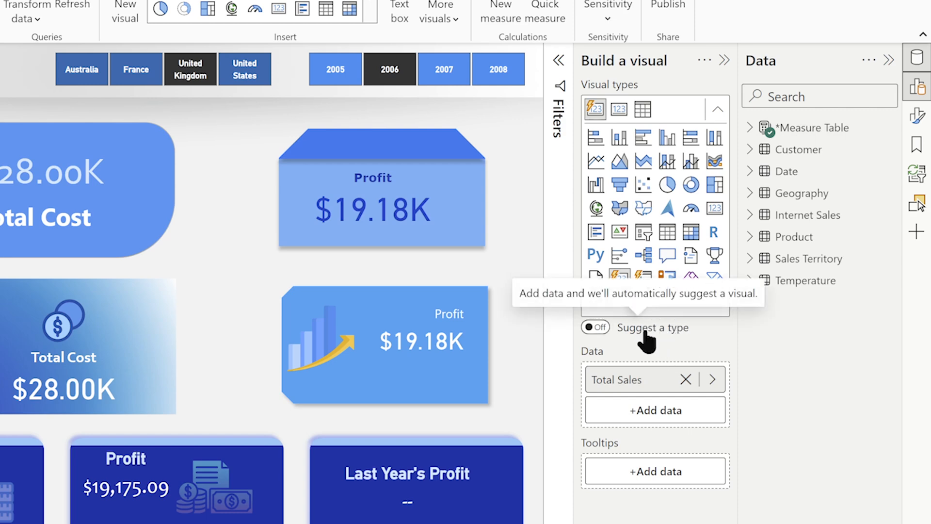
pyautogui.moveTo(636, 335)
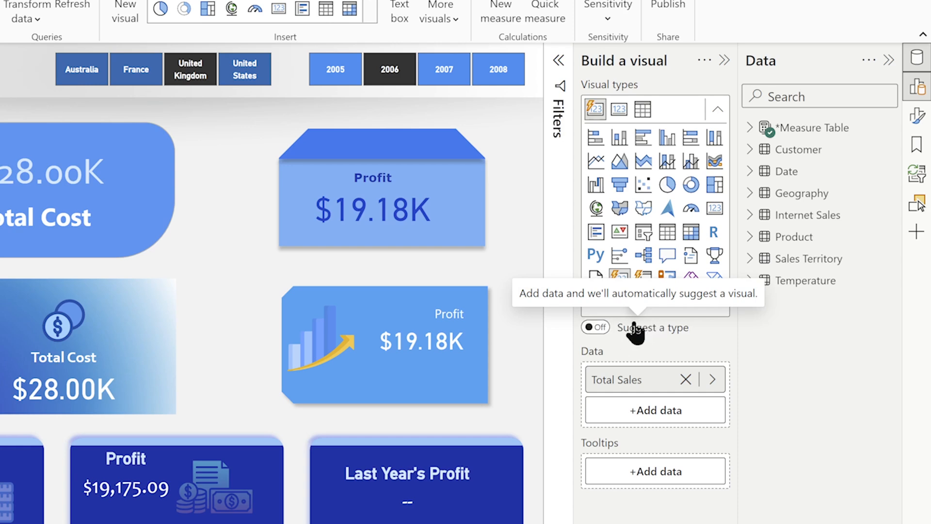
pyautogui.moveTo(691, 333)
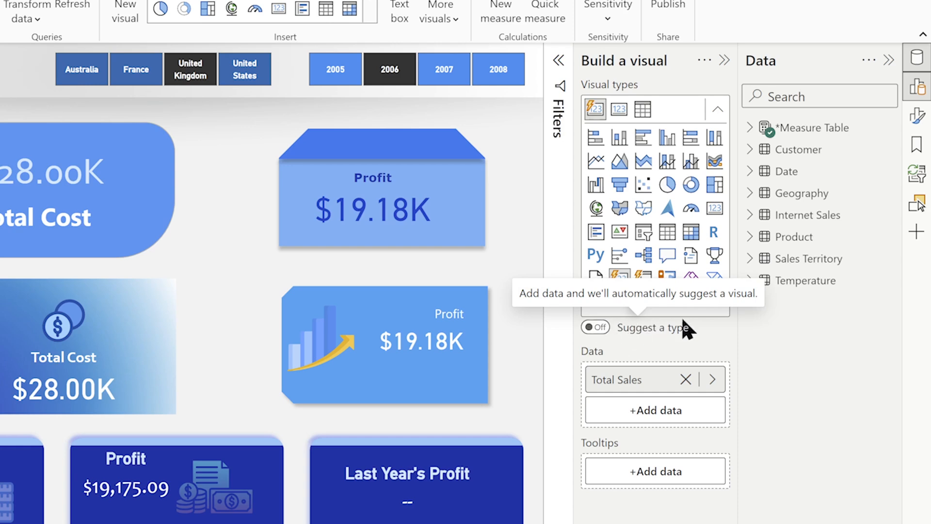
pyautogui.click(917, 115)
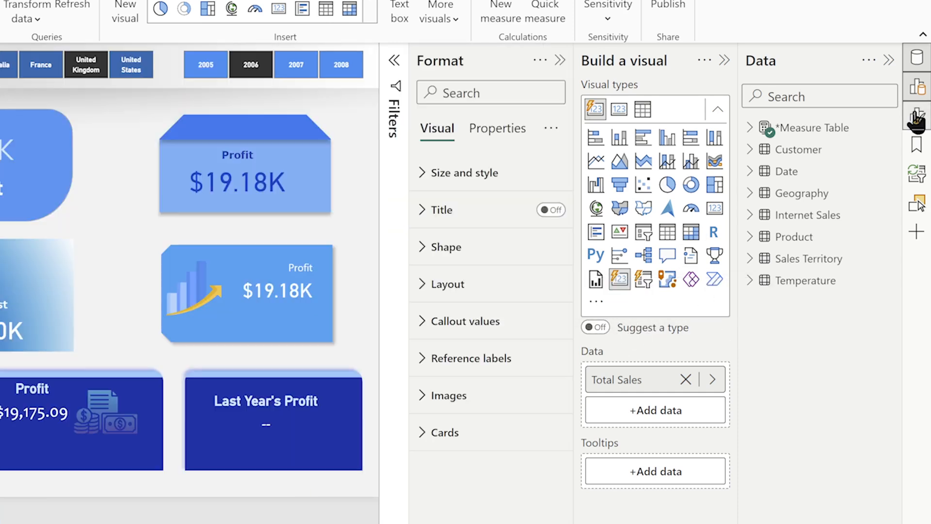
pyautogui.moveTo(921, 115)
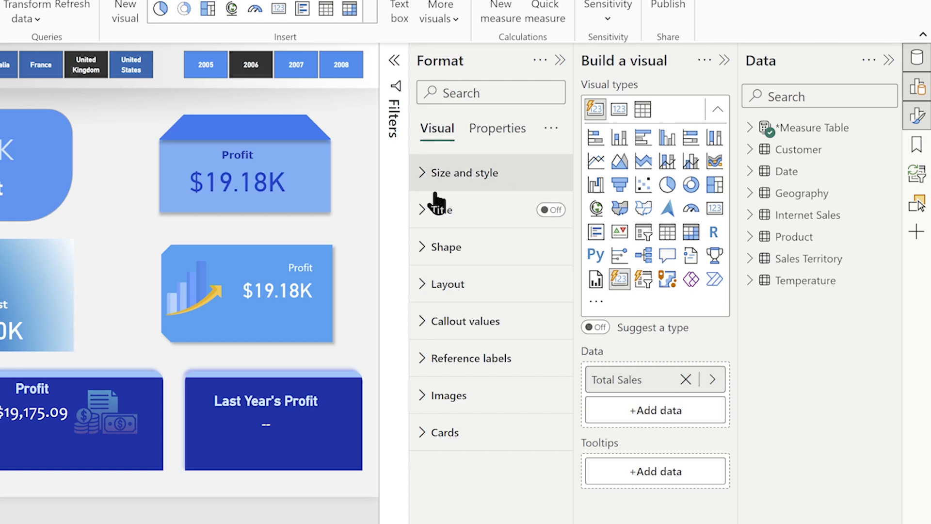
pyautogui.moveTo(466, 450)
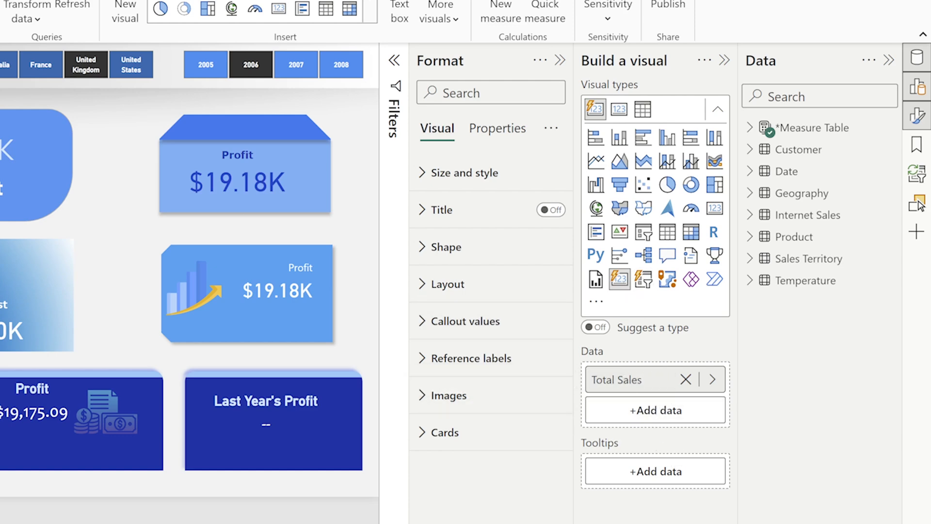
pyautogui.moveTo(191, 25)
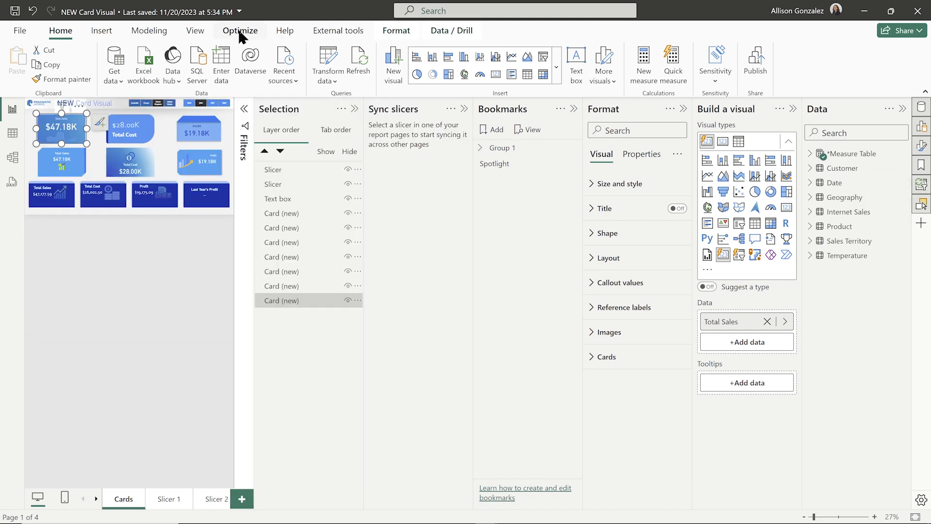
# Show the pane switcher menu for the Selection pane (Switch to, Collapse, Close)
pyautogui.click(194, 30)
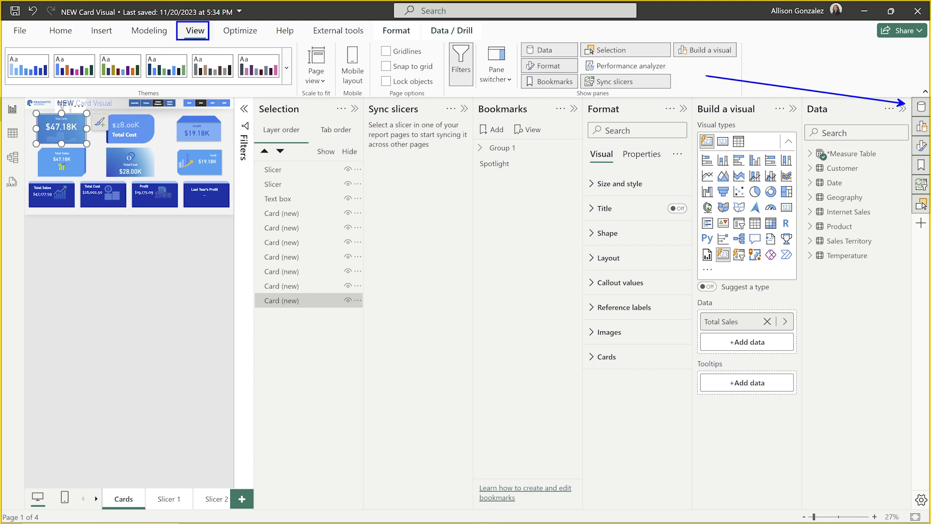
pyautogui.moveTo(922, 203)
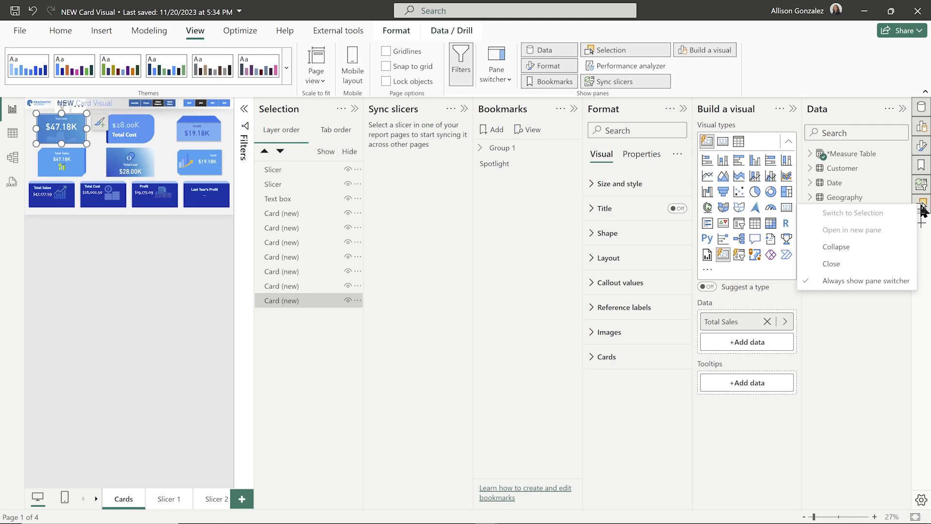
pyautogui.moveTo(880, 231)
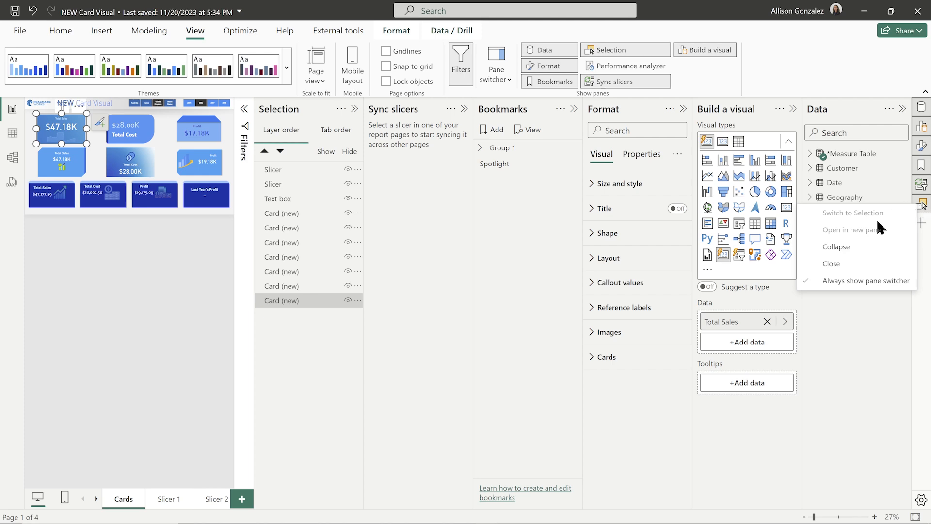
pyautogui.moveTo(356, 112)
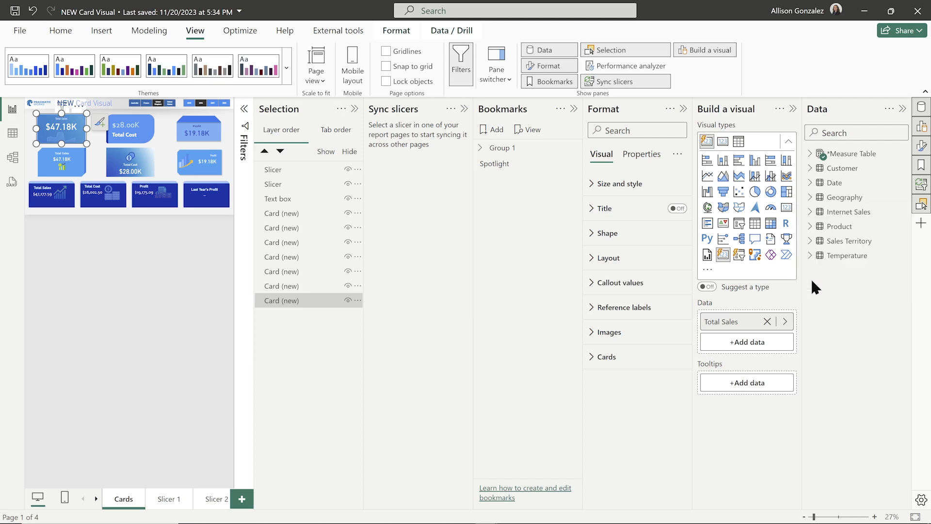
pyautogui.moveTo(921, 204)
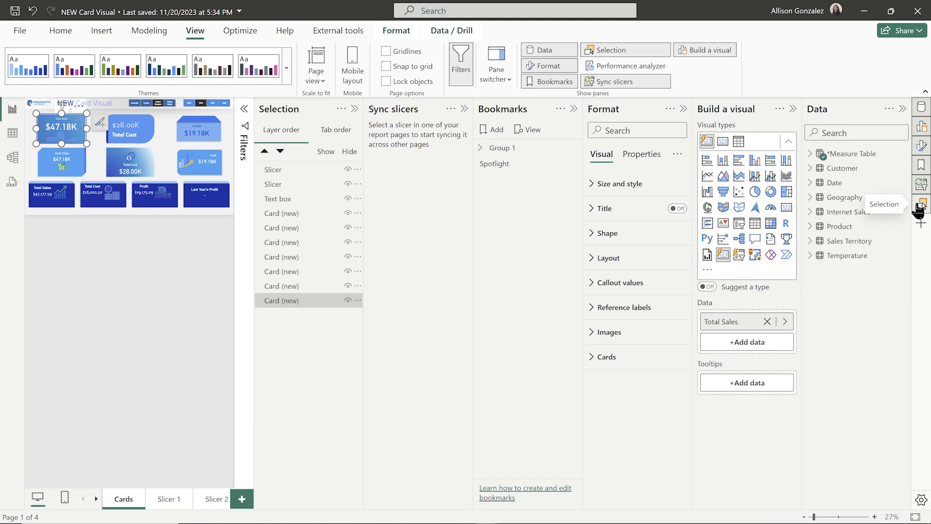
pyautogui.click(924, 201)
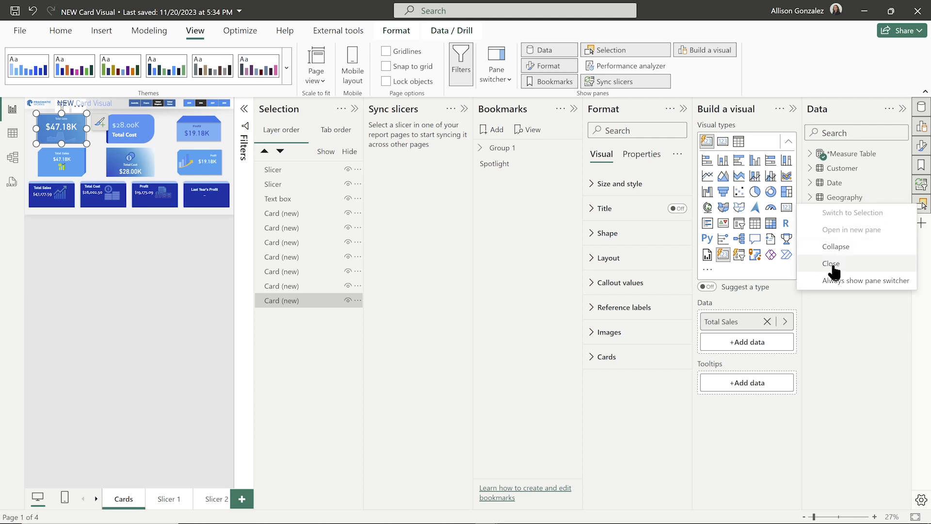
# Close the Selection pane and bring up the Sync slicers pane menu
pyautogui.click(831, 263)
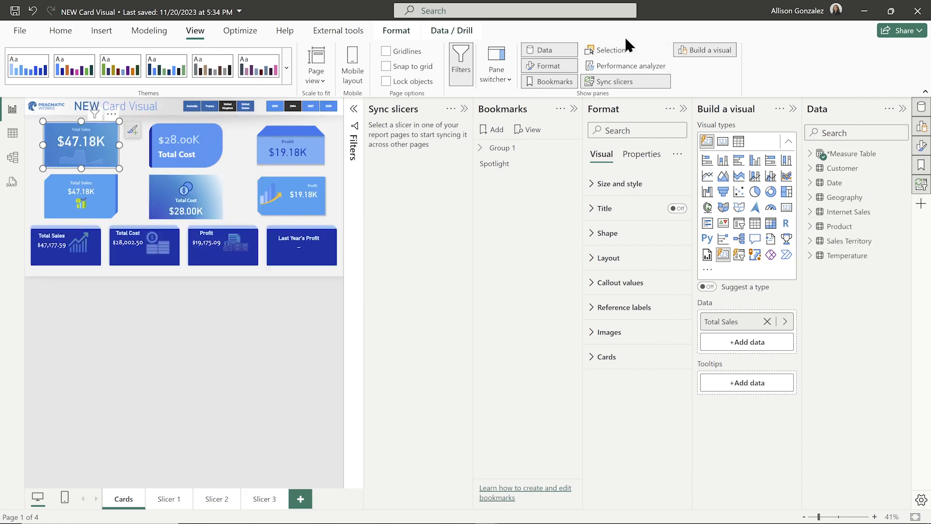
pyautogui.moveTo(638, 81)
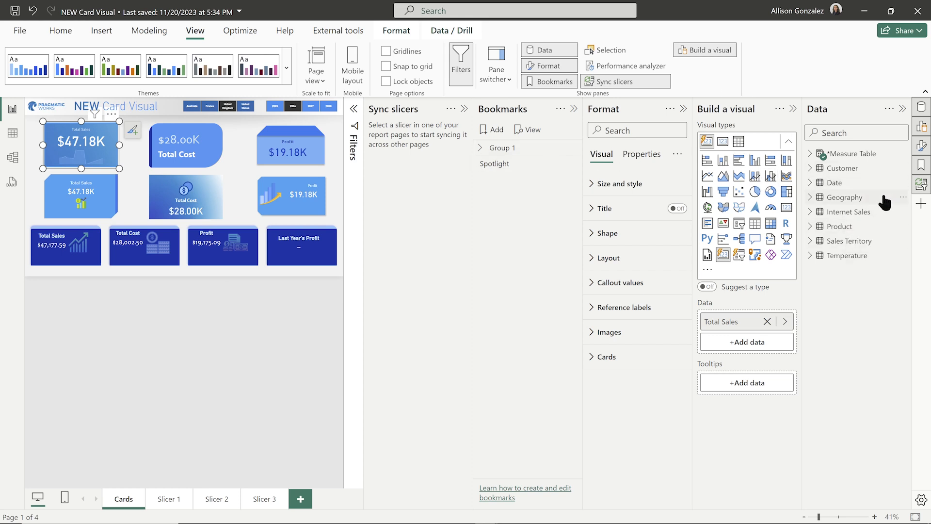
pyautogui.click(889, 109)
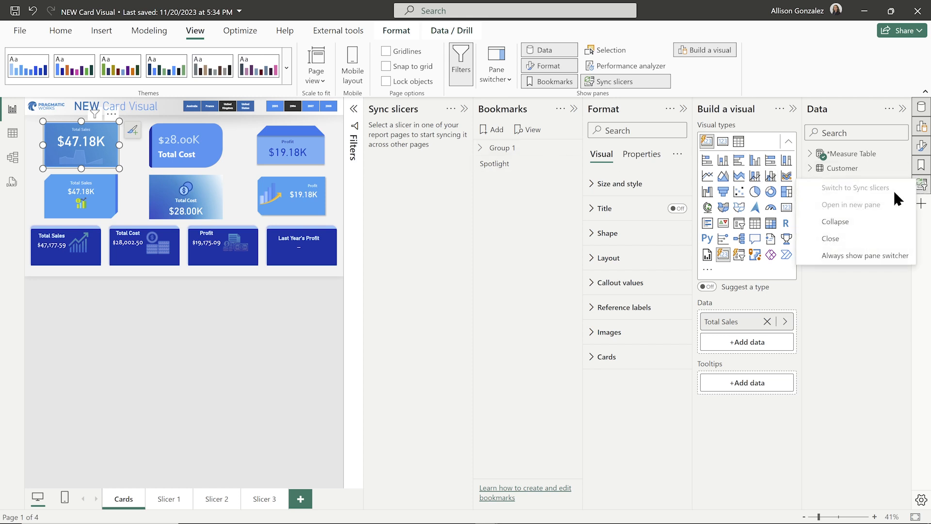
pyautogui.moveTo(881, 199)
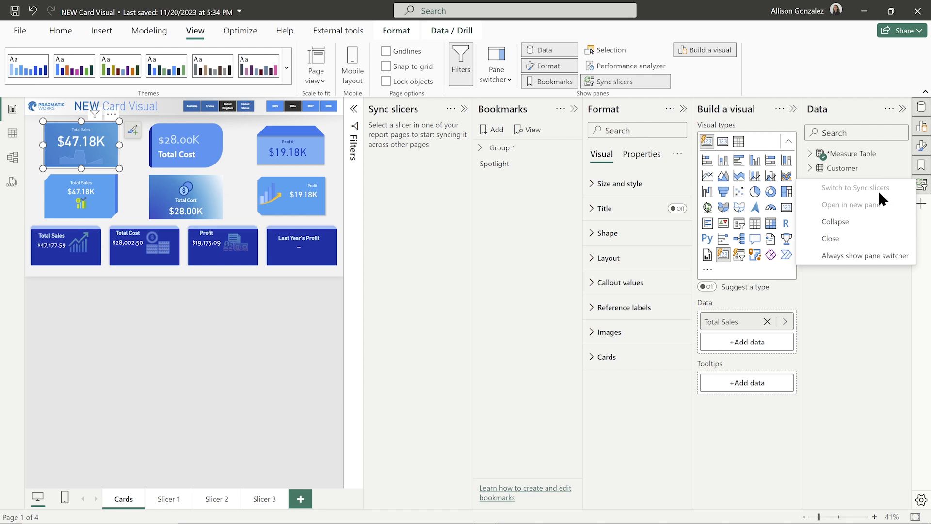
pyautogui.moveTo(836, 227)
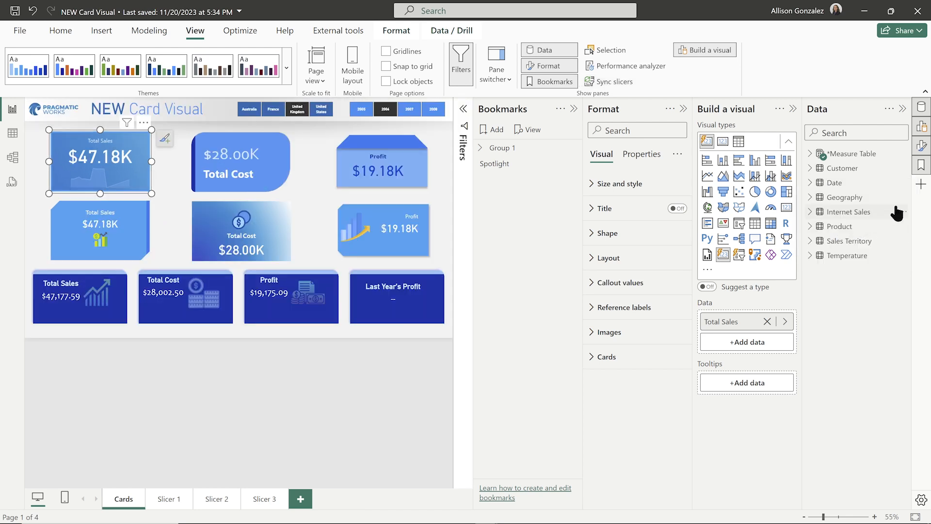
pyautogui.moveTo(920, 125)
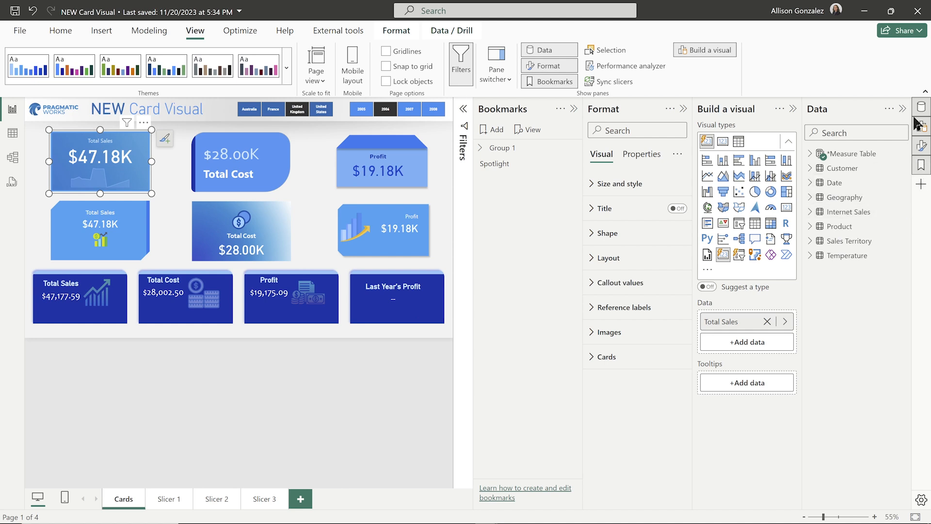
pyautogui.moveTo(921, 166)
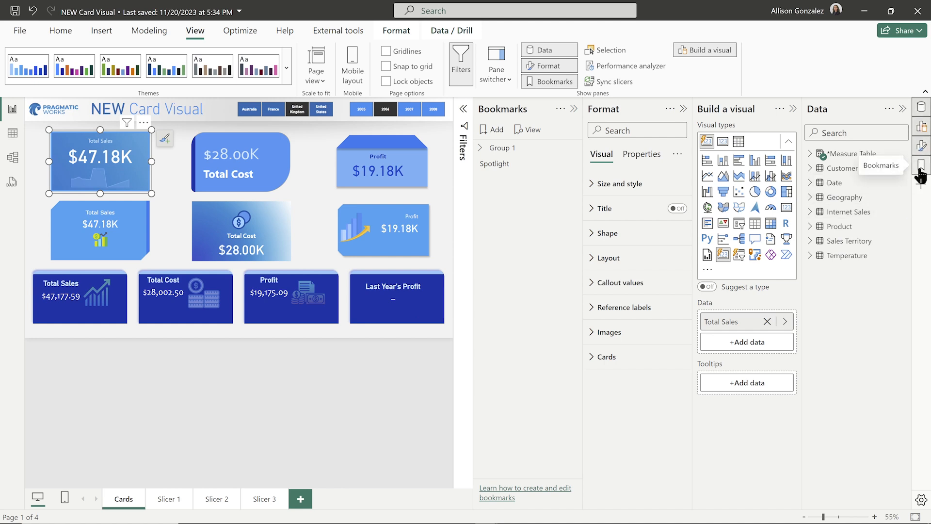
pyautogui.moveTo(460, 138)
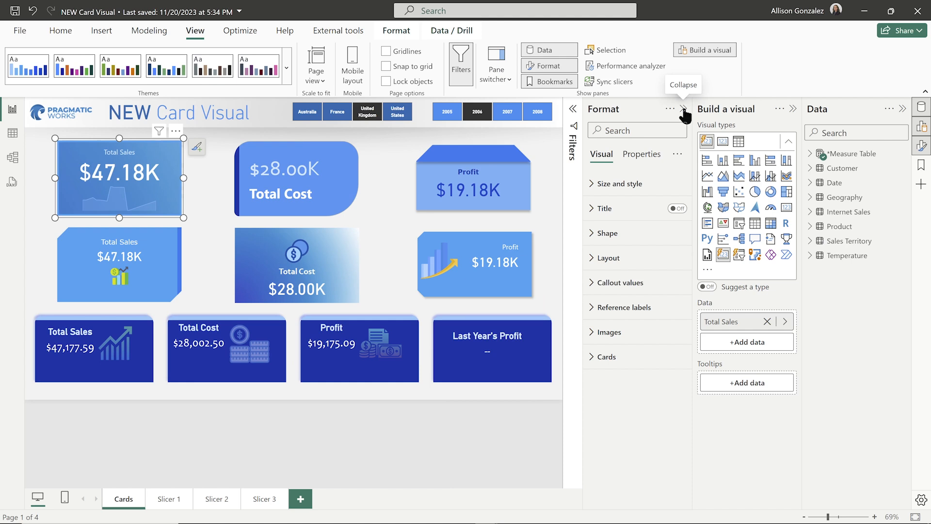
# Collapse the Format pane, leaving Build a visual and Data beside the canvas
pyautogui.click(682, 109)
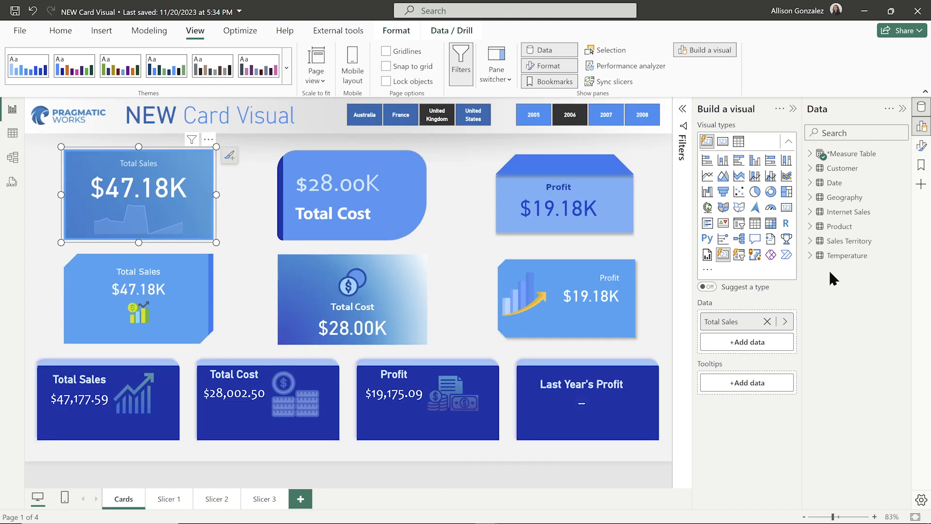
pyautogui.moveTo(885, 149)
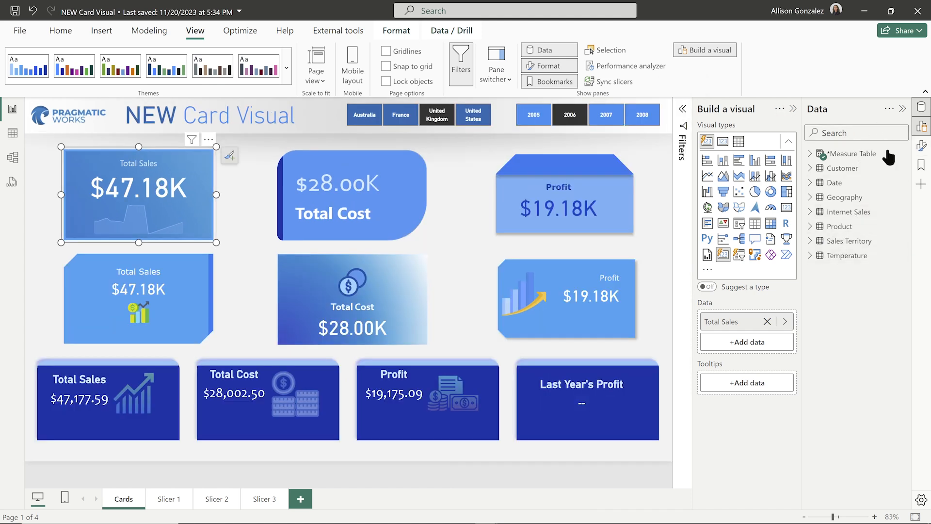
pyautogui.moveTo(861, 200)
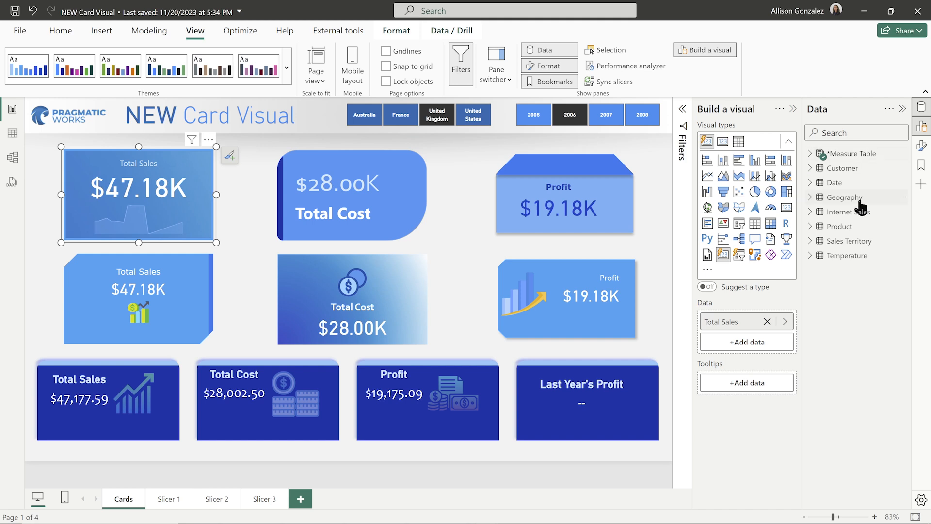
pyautogui.moveTo(859, 225)
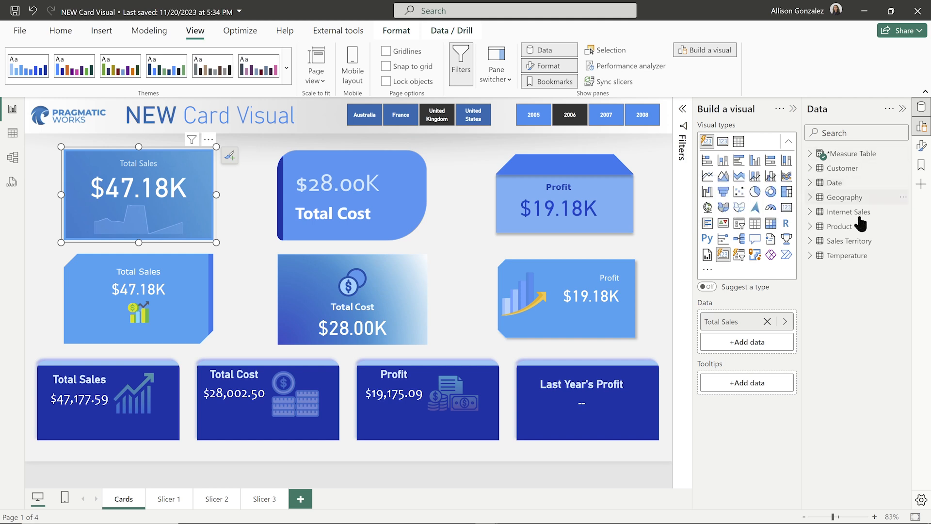
pyautogui.moveTo(813, 148)
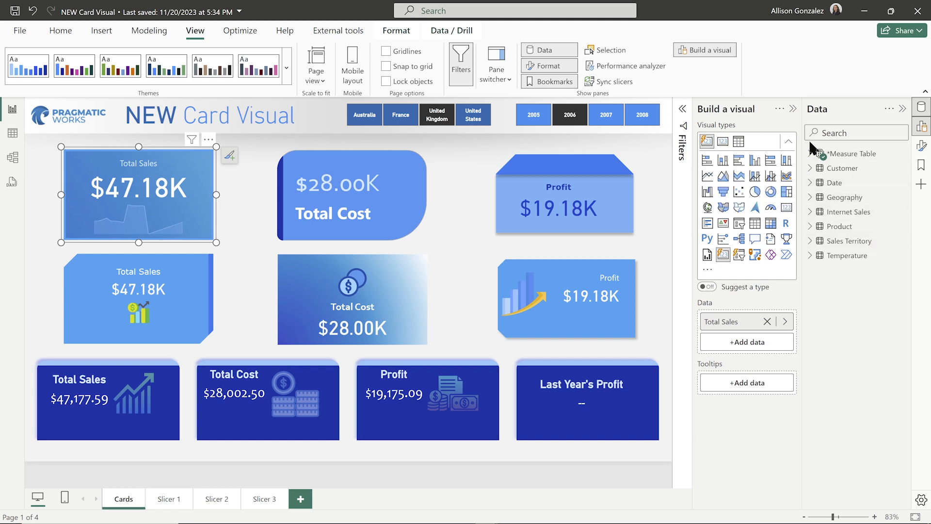
pyautogui.moveTo(924, 183)
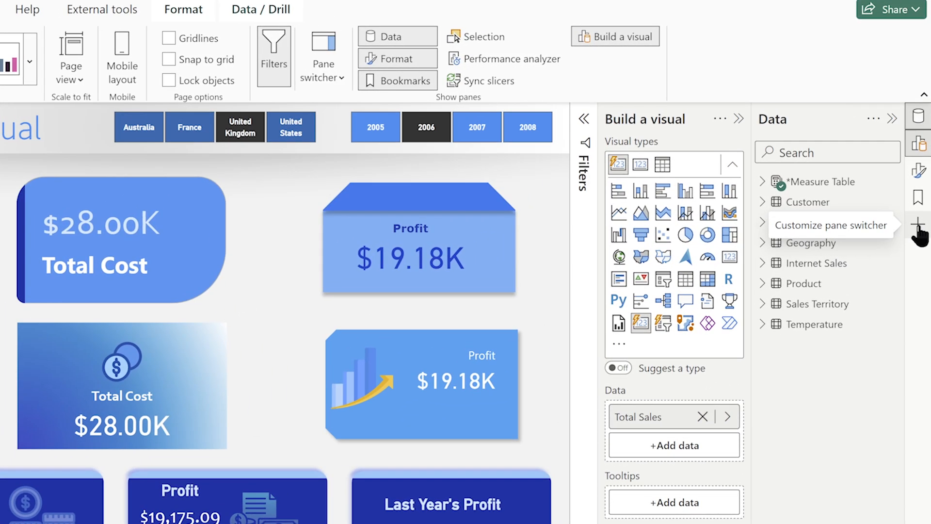
# Open Report settings via Customize pane switcher at the bottom of the strip
pyautogui.click(917, 223)
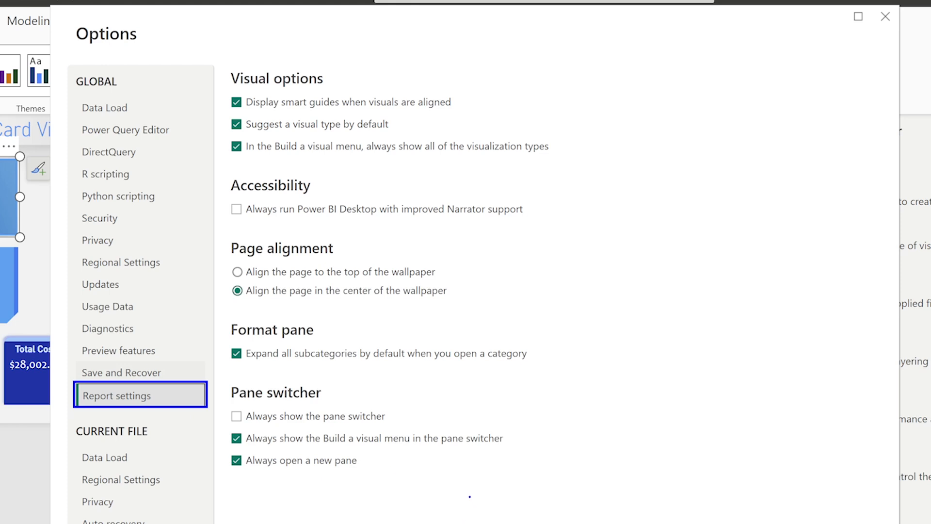
pyautogui.moveTo(433, 240)
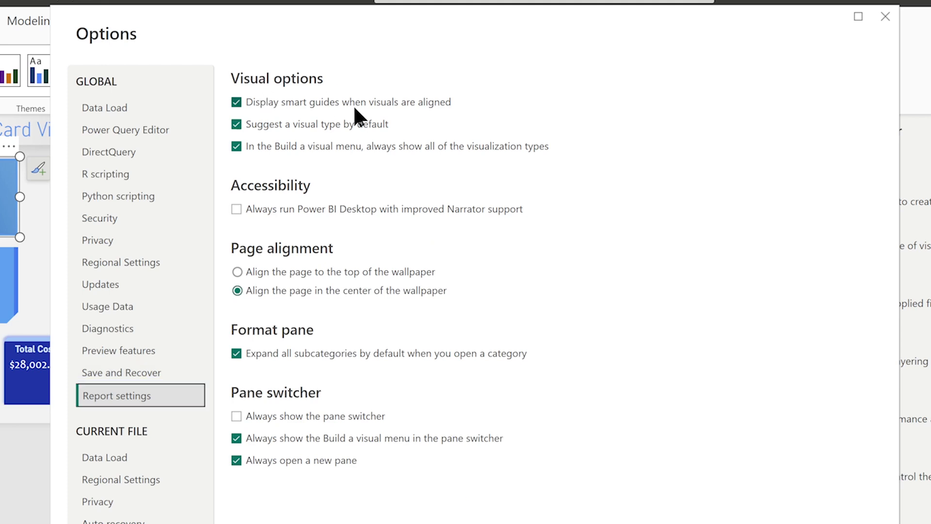
pyautogui.moveTo(339, 128)
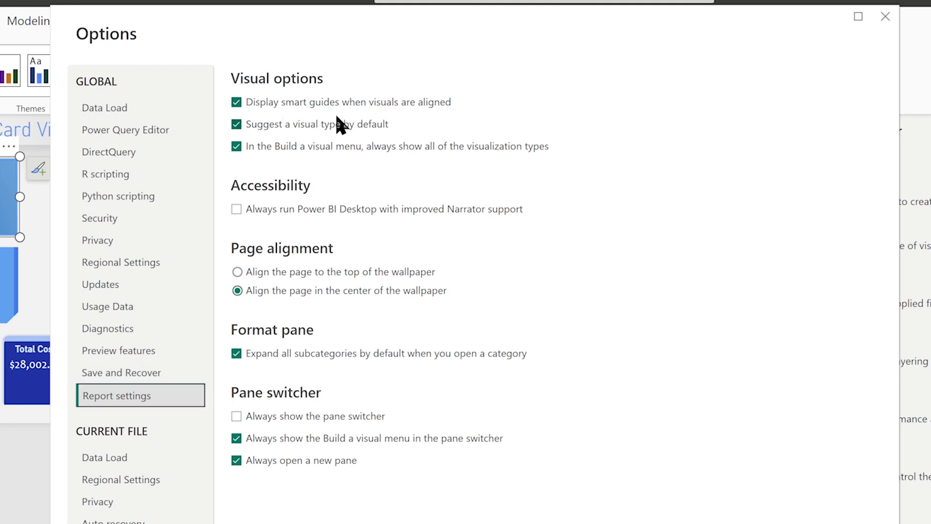
pyautogui.moveTo(328, 130)
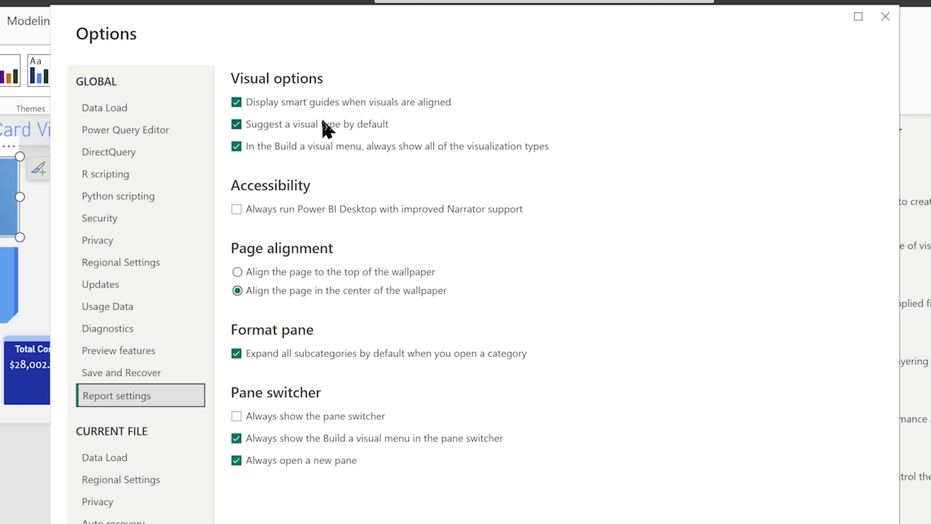
pyautogui.moveTo(350, 140)
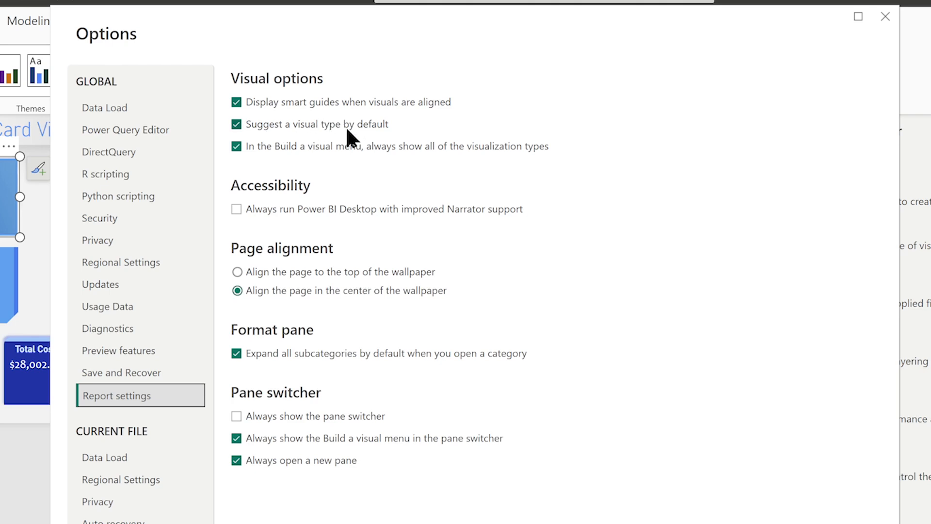
pyautogui.moveTo(295, 160)
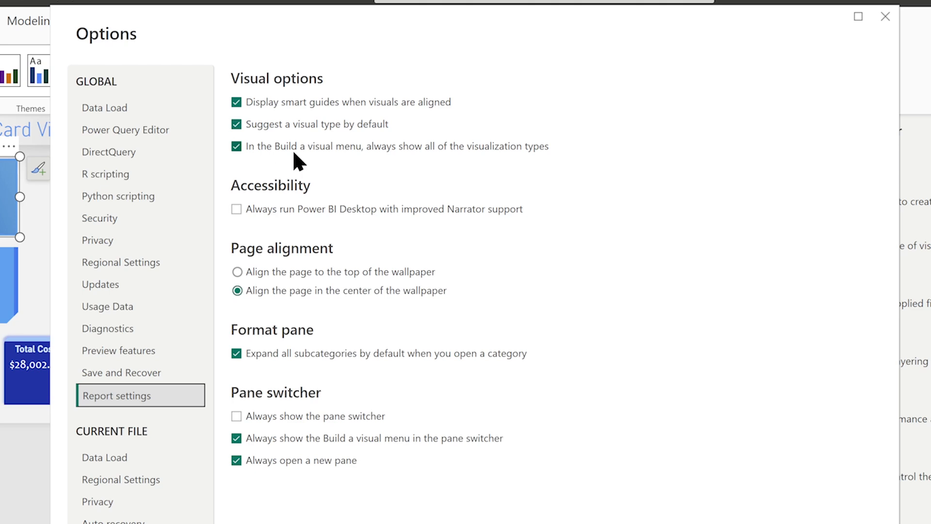
pyautogui.moveTo(316, 160)
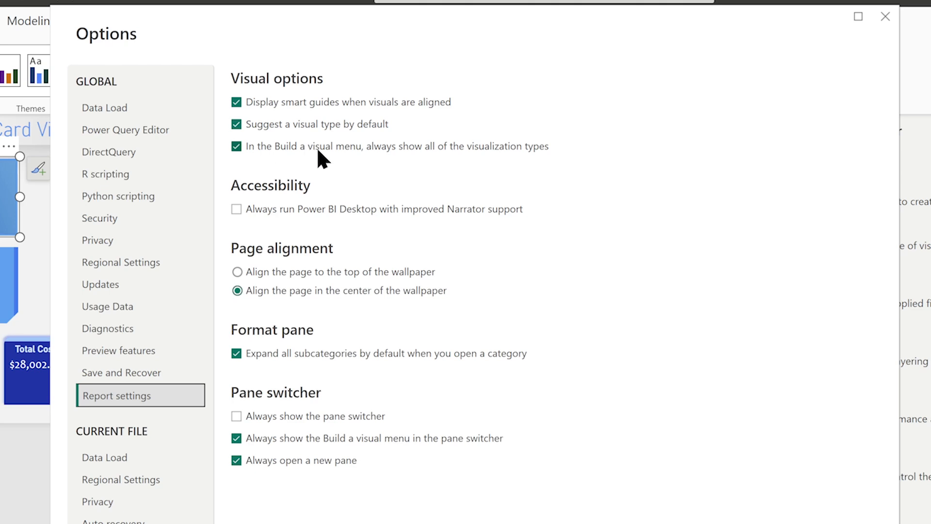
pyautogui.moveTo(388, 180)
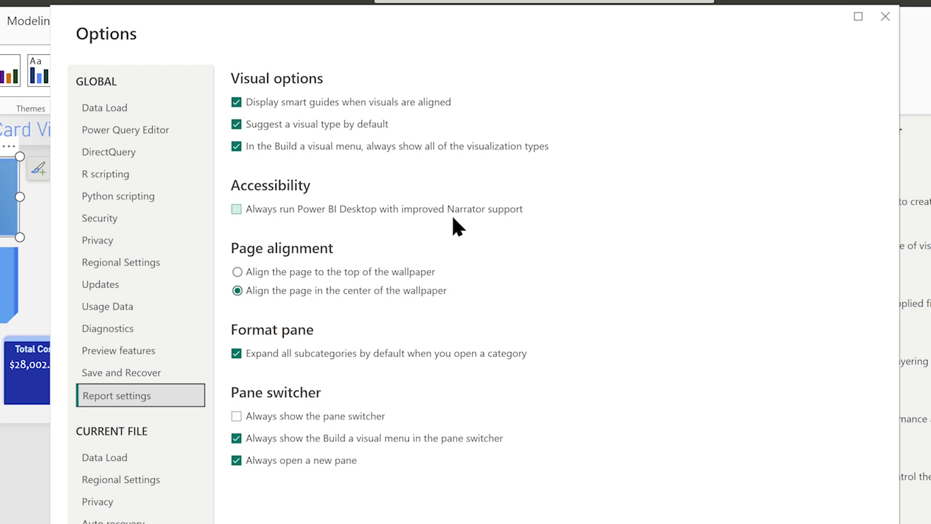
pyautogui.moveTo(461, 227)
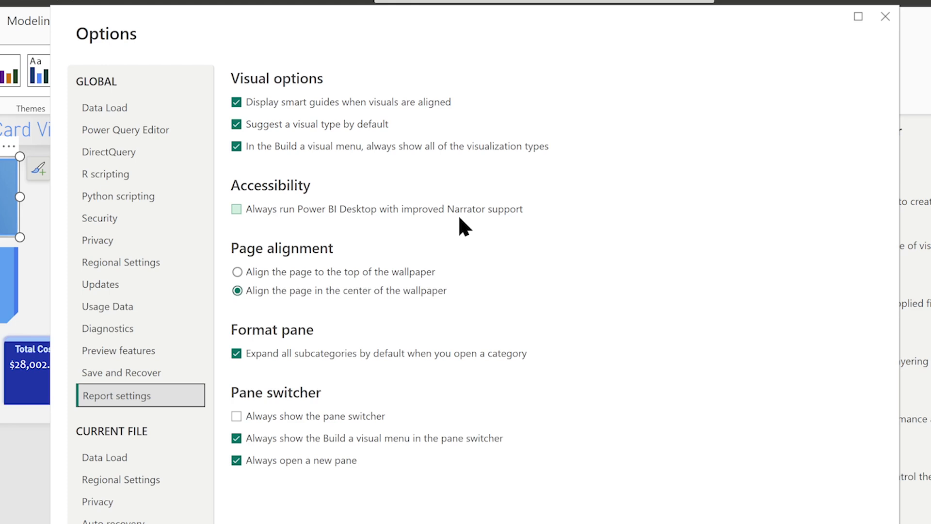
pyautogui.scroll(-3)
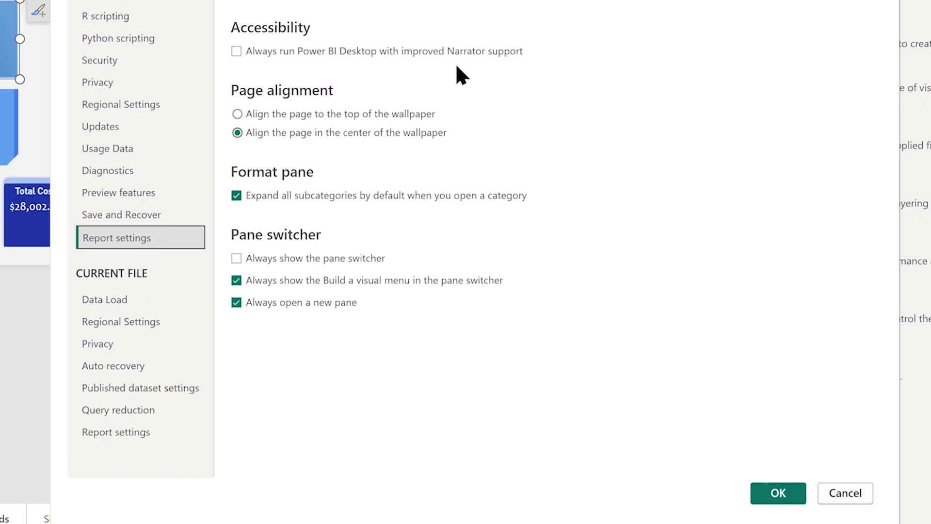
pyautogui.moveTo(341, 236)
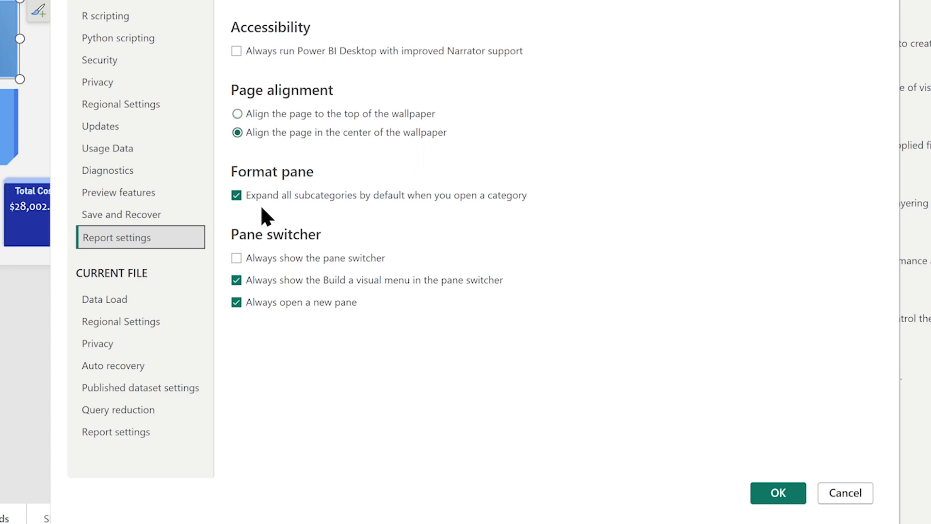
pyautogui.moveTo(471, 217)
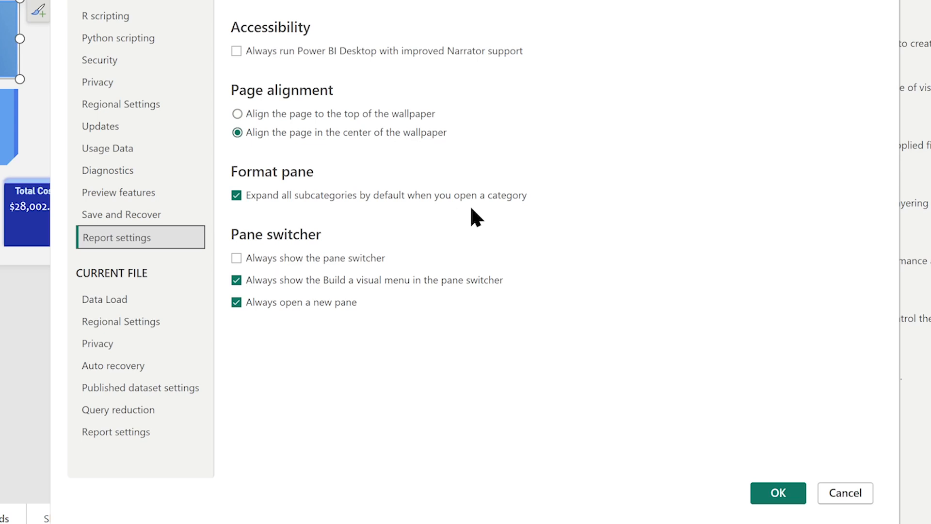
pyautogui.moveTo(457, 223)
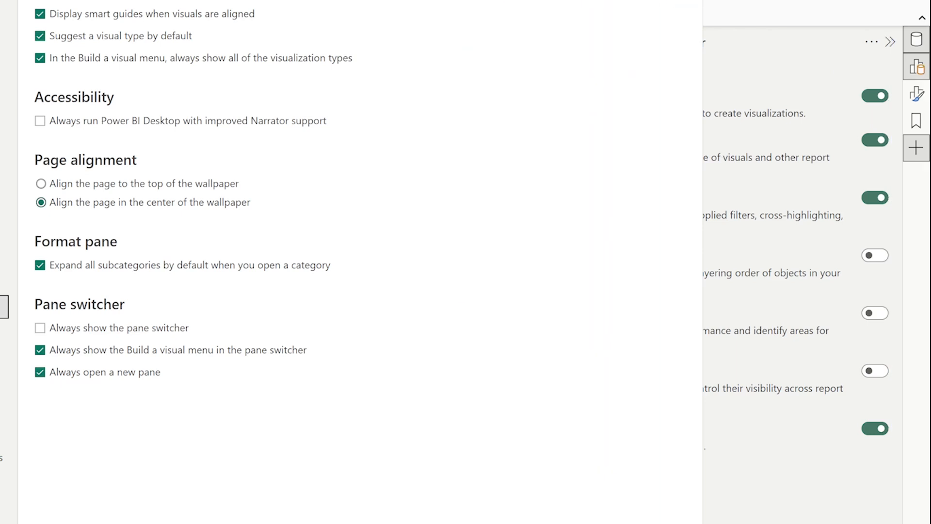
pyautogui.scroll(-3)
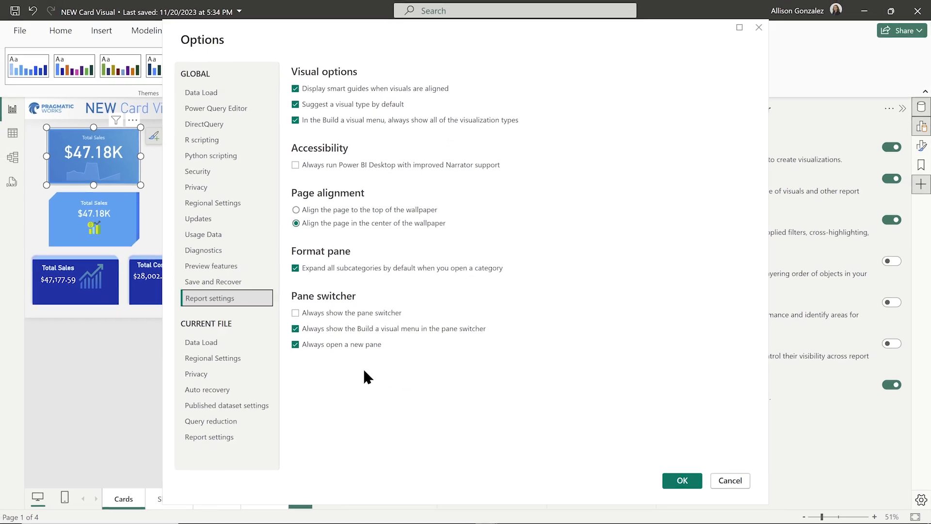
# Accept the Options, then collapse panes so only Data remains beside the Cards page
pyautogui.click(211, 266)
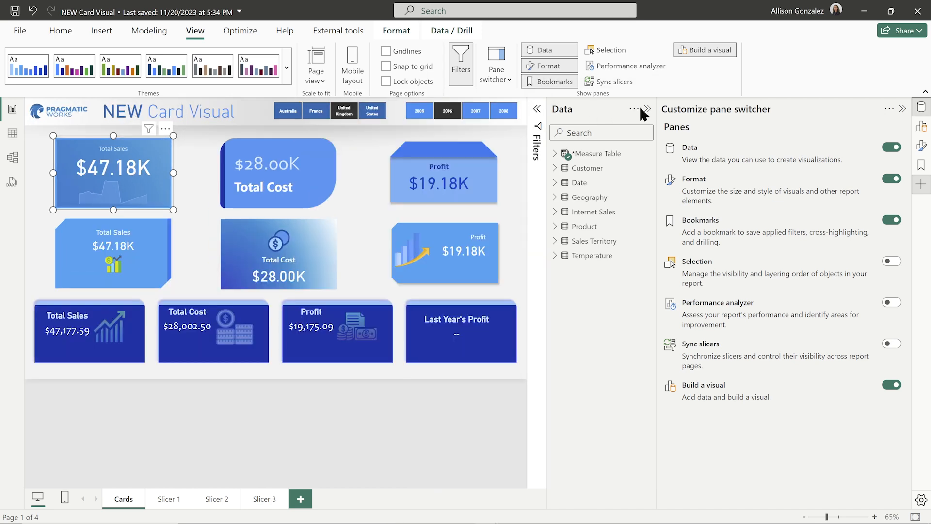
pyautogui.click(646, 109)
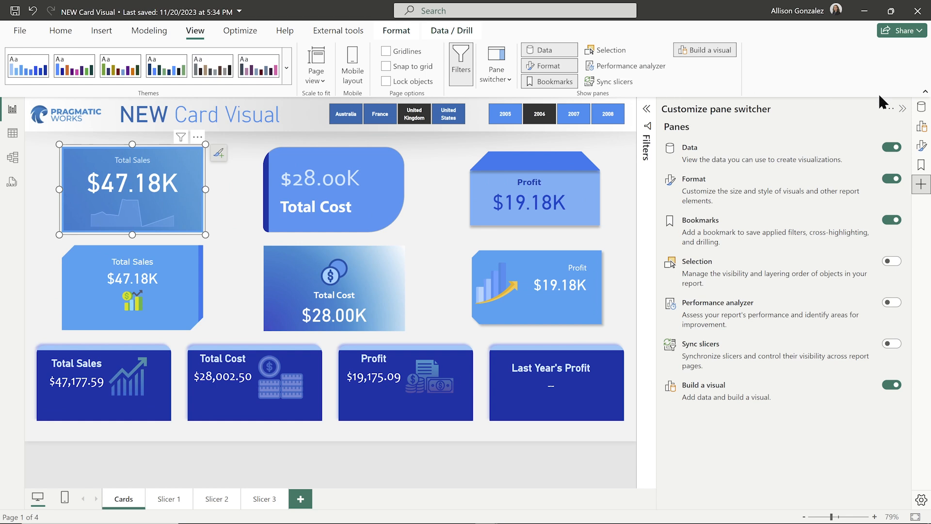
pyautogui.moveTo(902, 111)
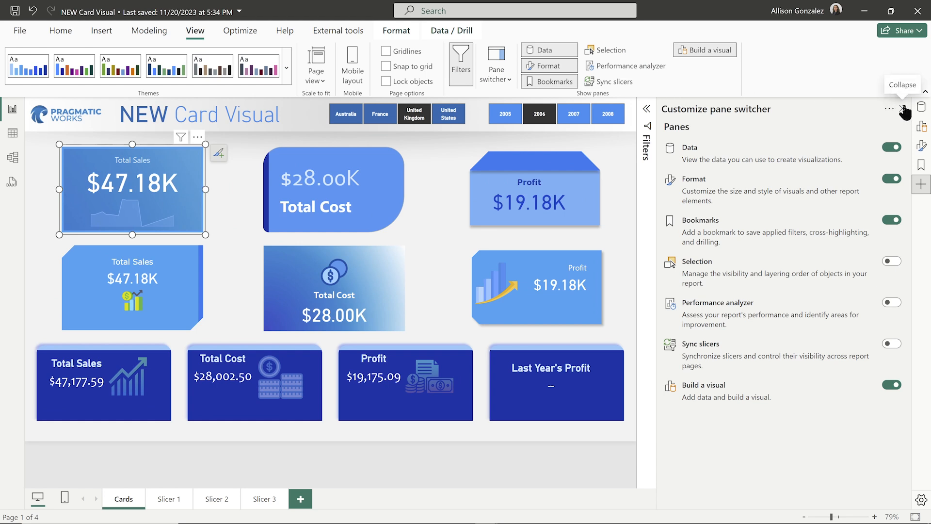
pyautogui.moveTo(895, 113)
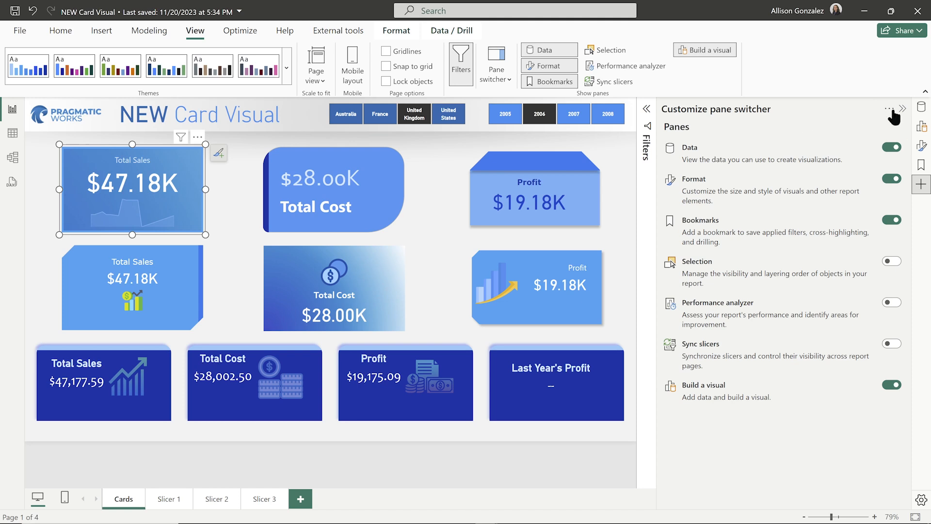
pyautogui.moveTo(923, 185)
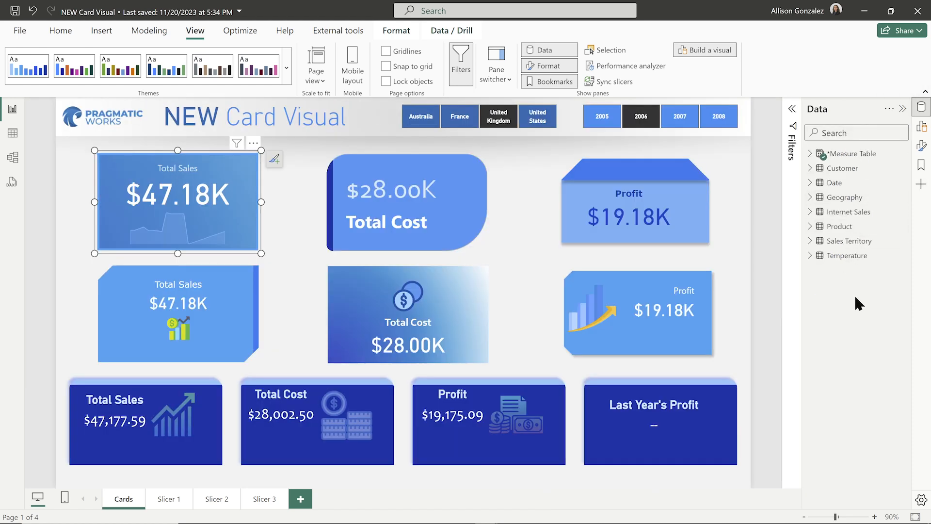
pyautogui.moveTo(860, 243)
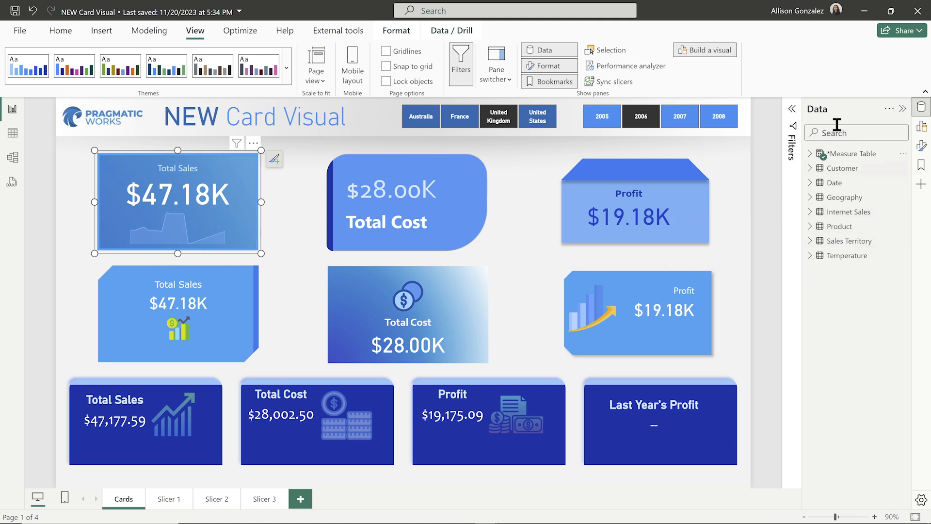
pyautogui.moveTo(849, 127)
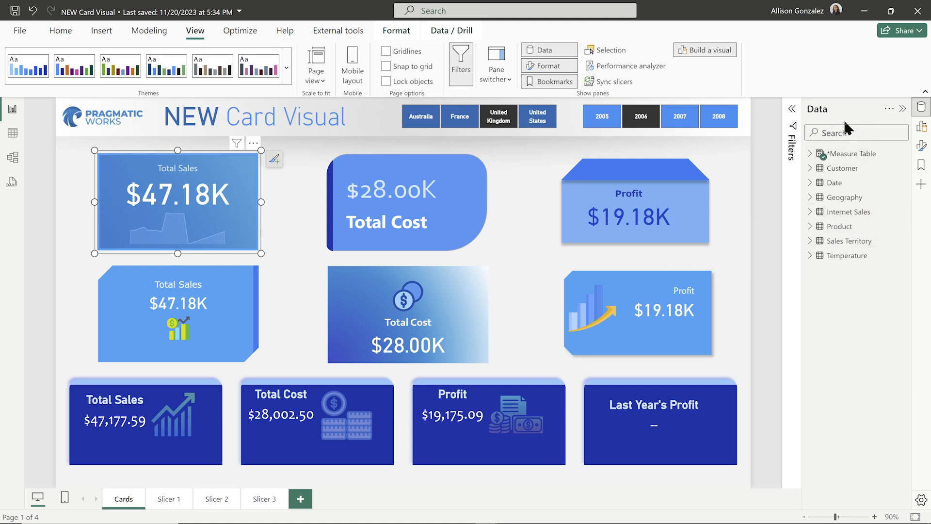
pyautogui.click(407, 201)
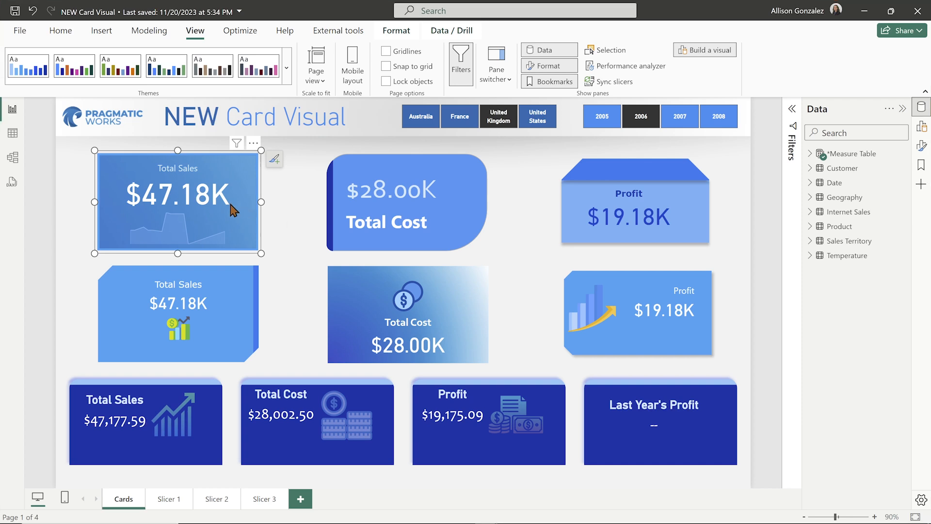
# Check the Add to your visual menus on the Total Sales card and the country slicer
pyautogui.click(275, 159)
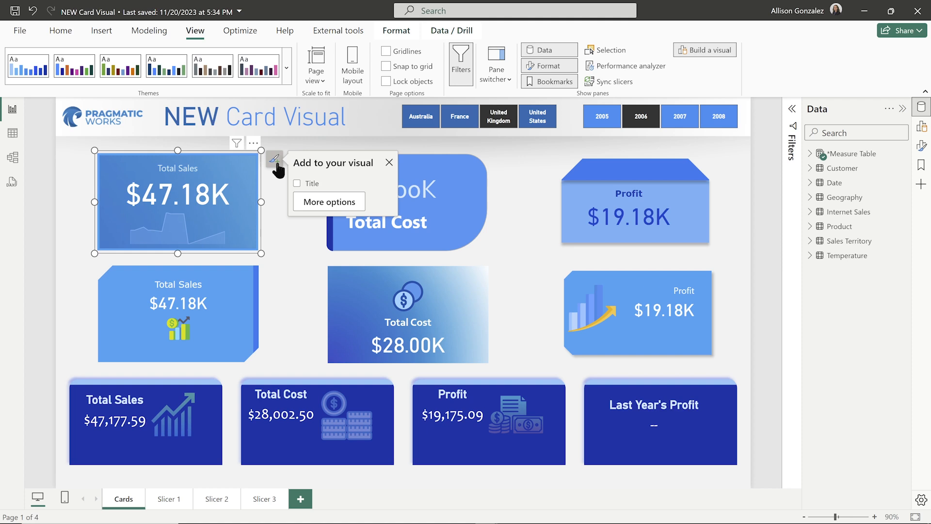
pyautogui.moveTo(333, 210)
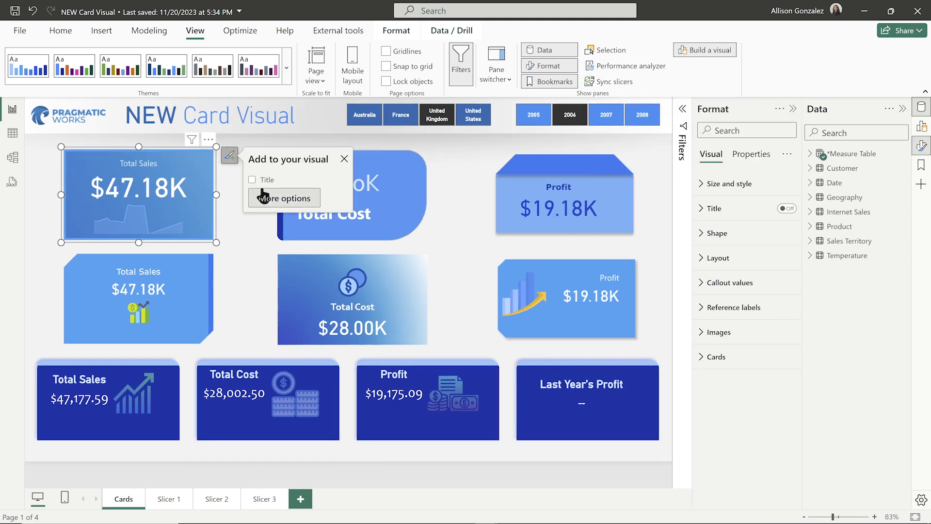
pyautogui.moveTo(164, 215)
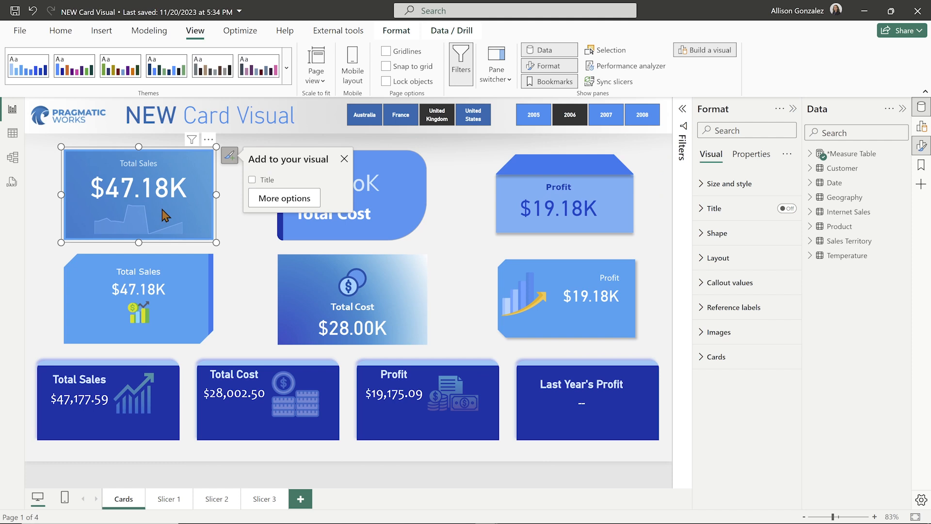
pyautogui.moveTo(297, 188)
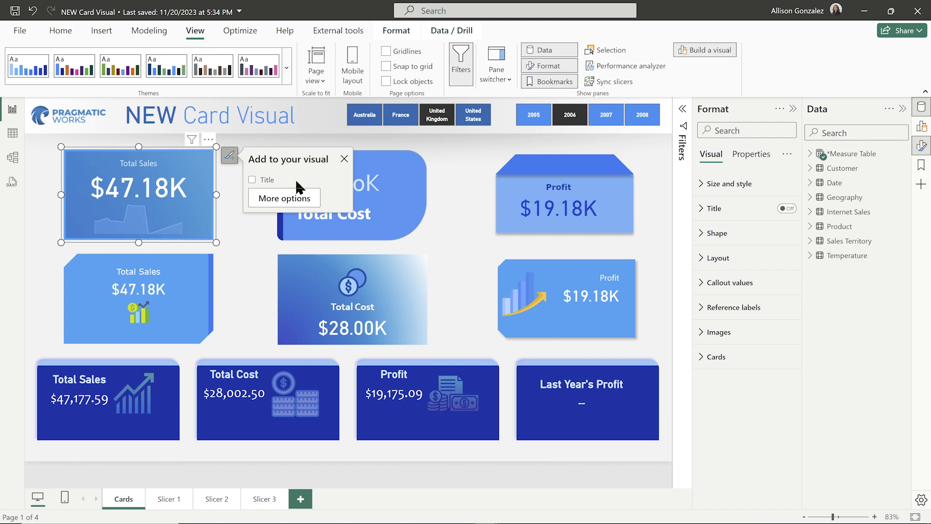
pyautogui.moveTo(510, 153)
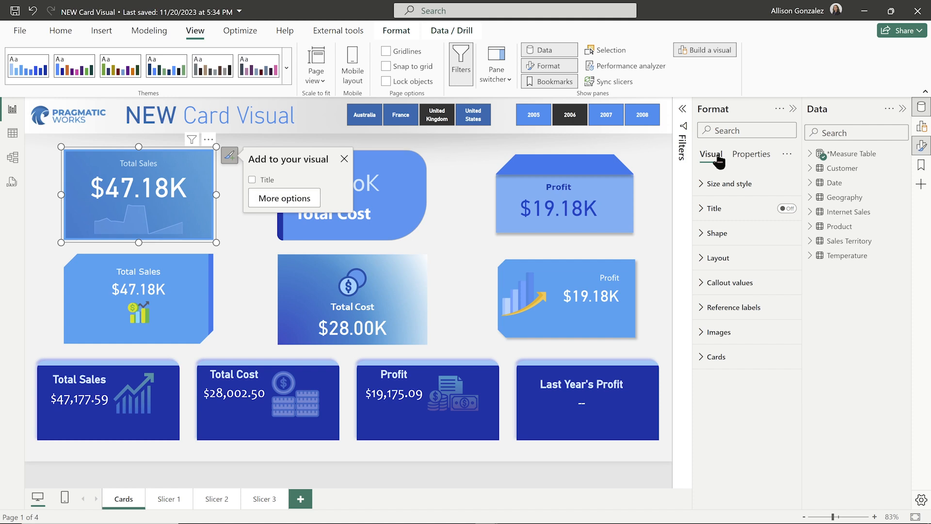
pyautogui.moveTo(754, 312)
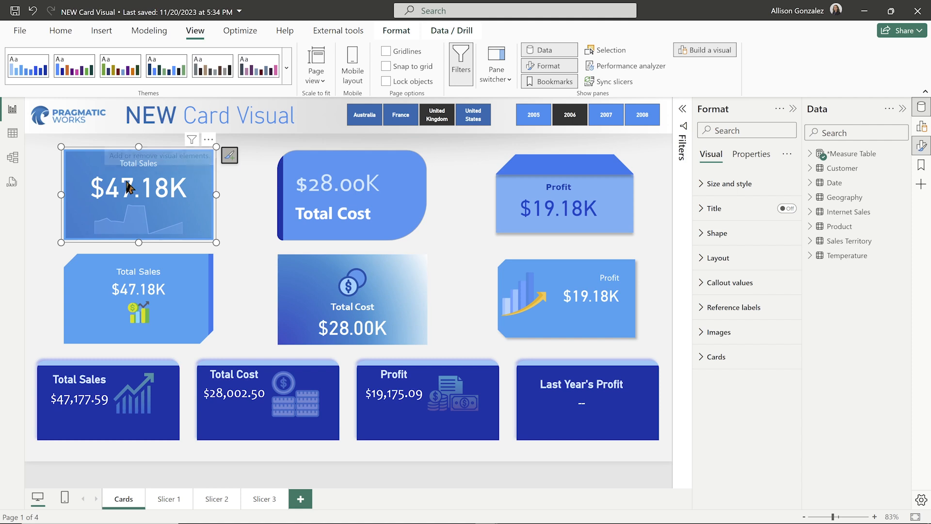
pyautogui.moveTo(248, 154)
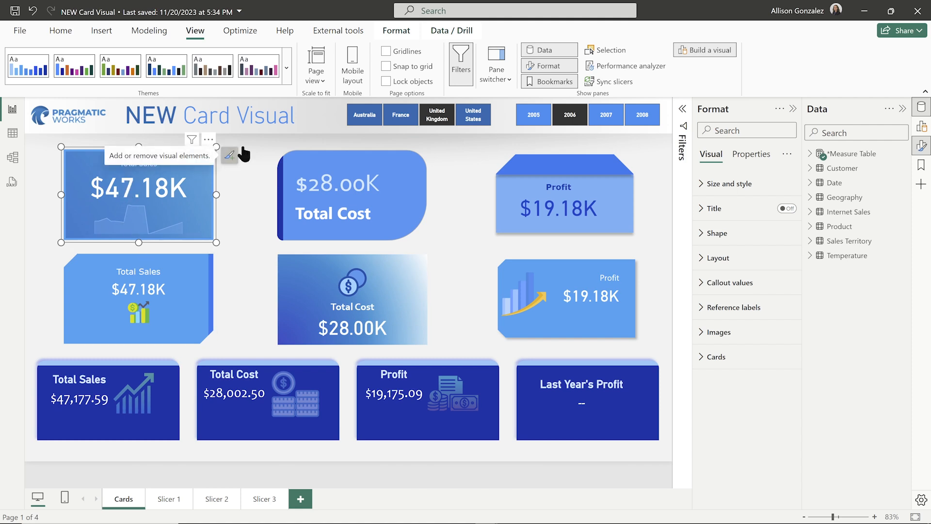
pyautogui.click(386, 114)
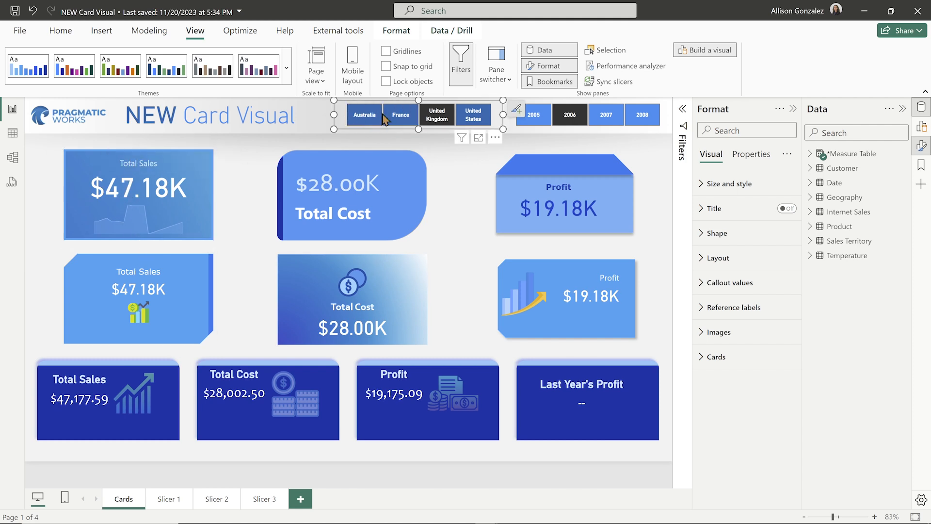
pyautogui.click(517, 108)
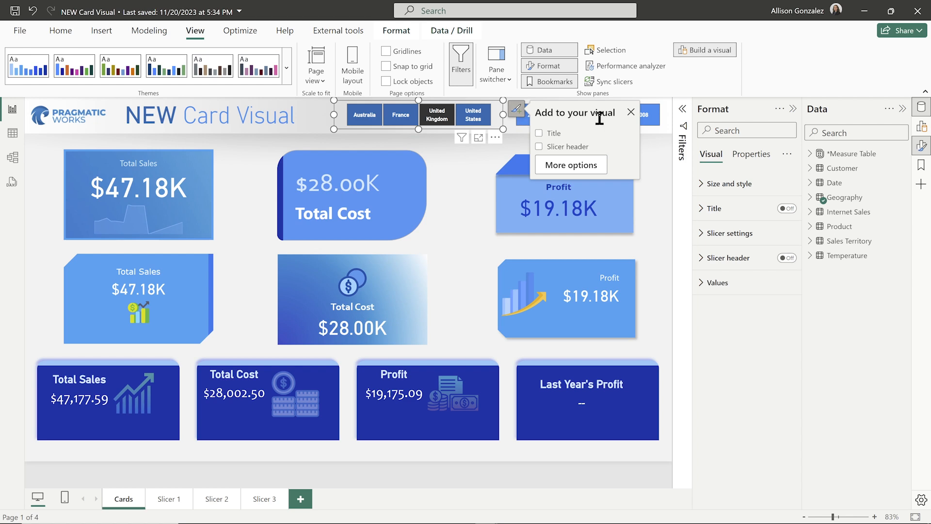
pyautogui.moveTo(577, 165)
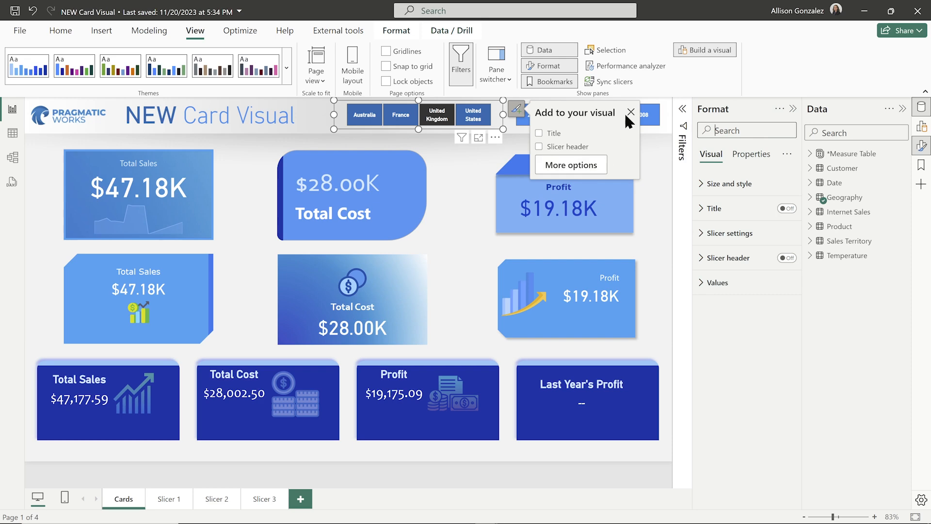
pyautogui.click(630, 112)
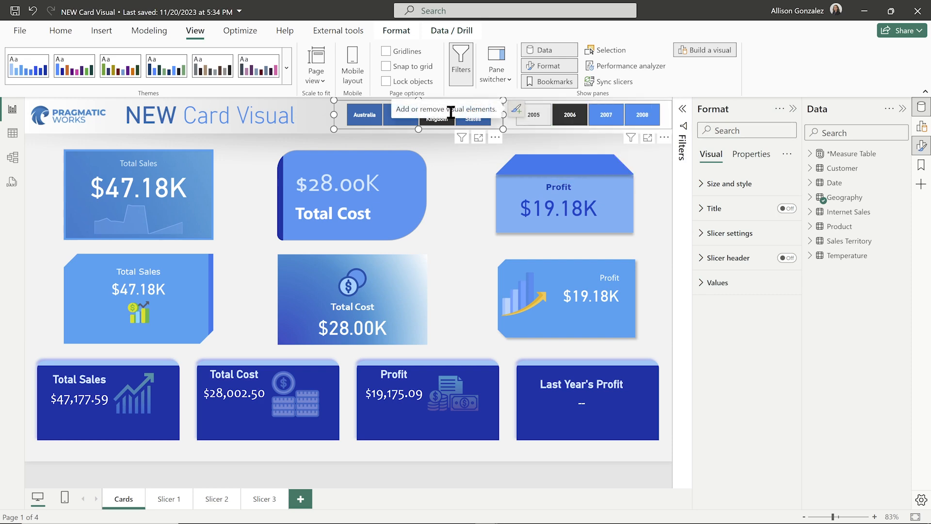